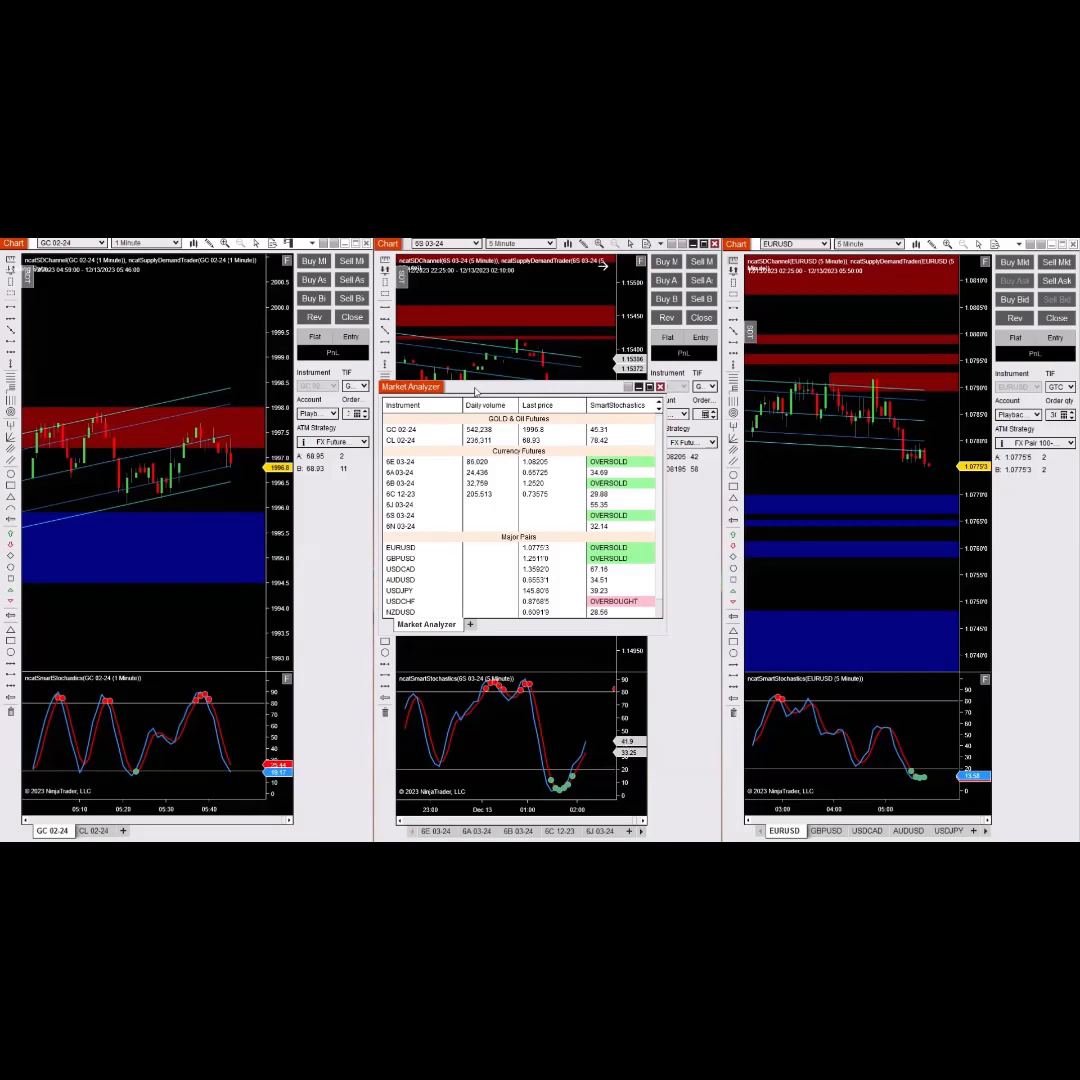
pyautogui.moveTo(420, 426)
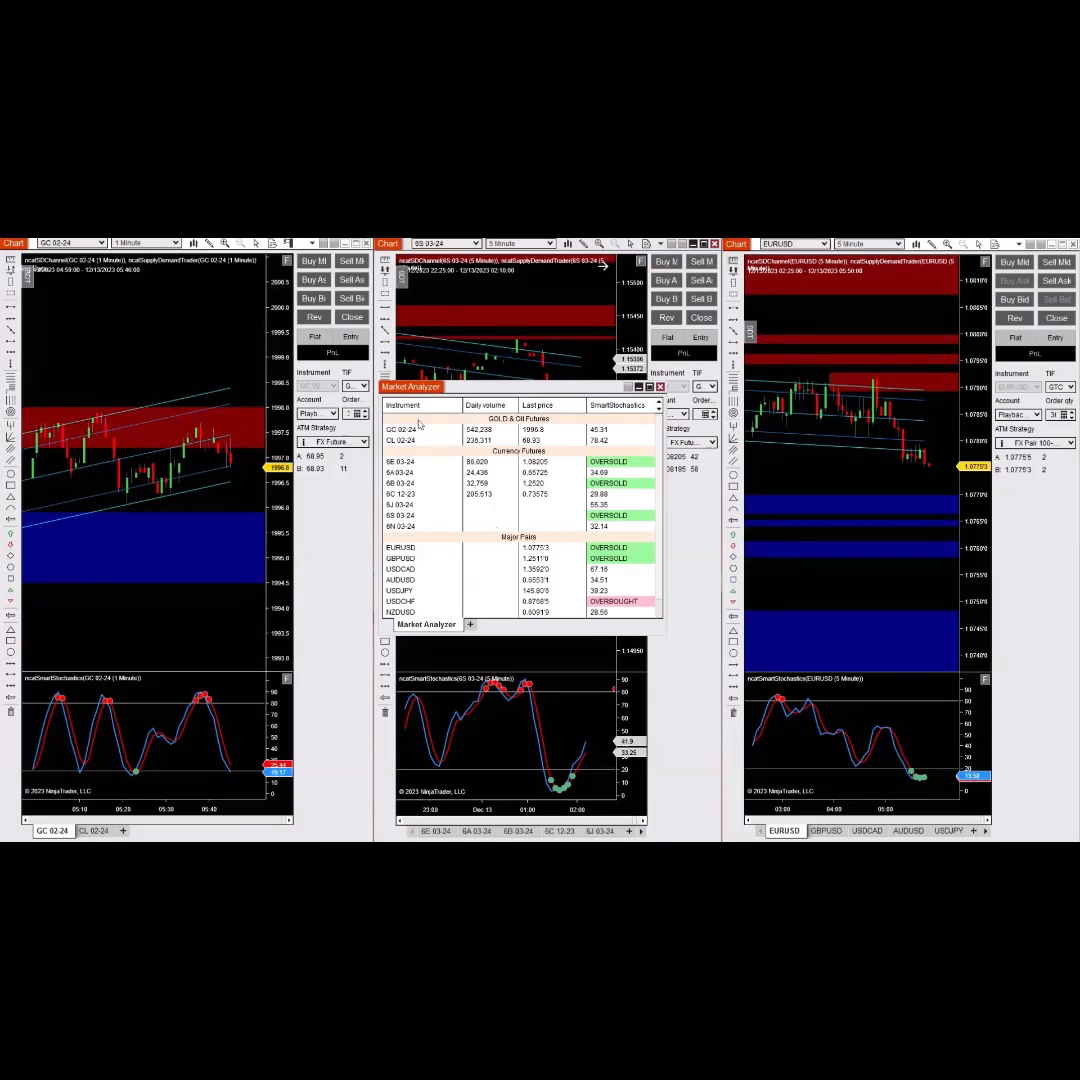
# - Bring up the Columns dialog from the Market Analyzer's right-click menu with SmartStochastics selected
pyautogui.rightClick(420, 426)
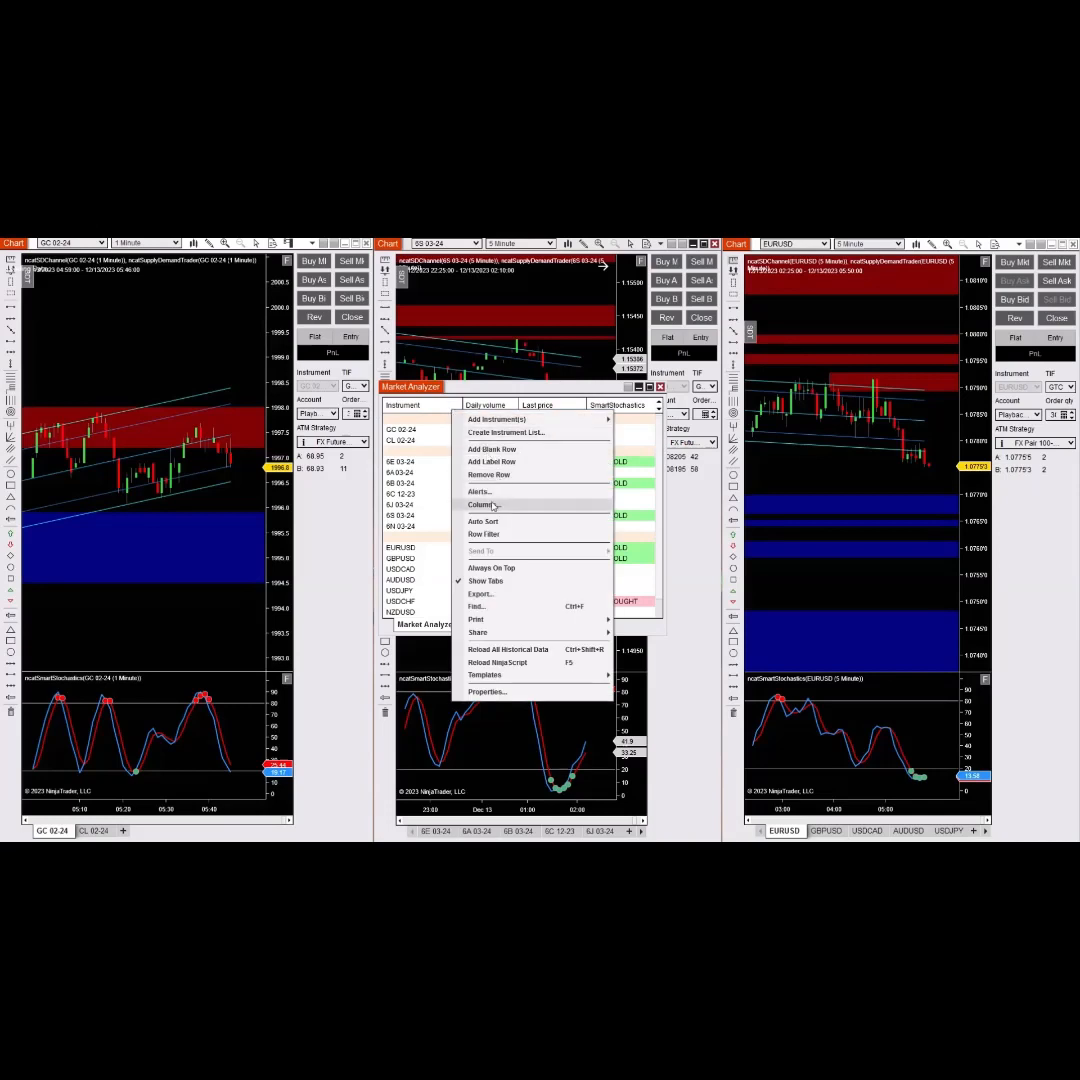
pyautogui.click(480, 504)
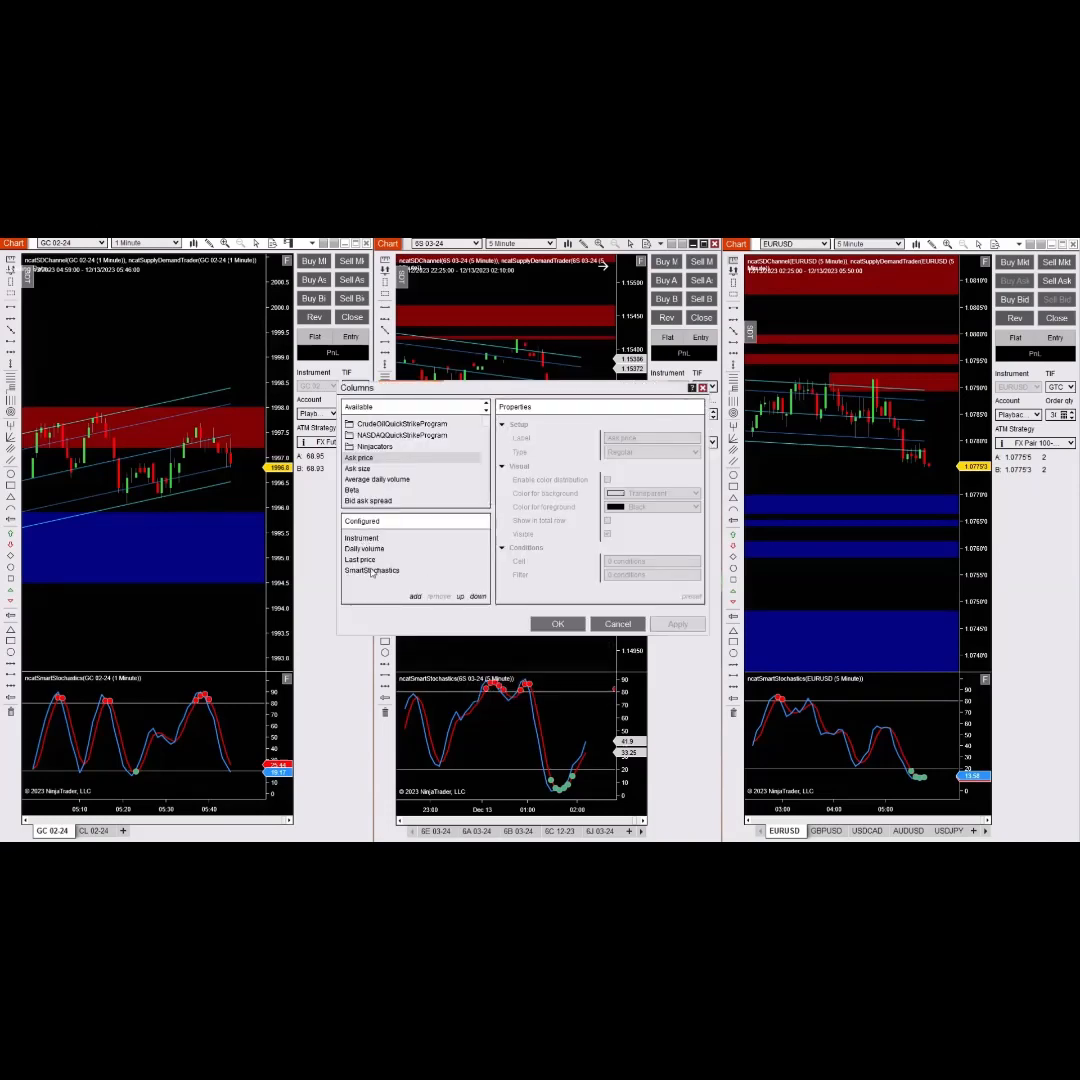
pyautogui.moveTo(452, 548)
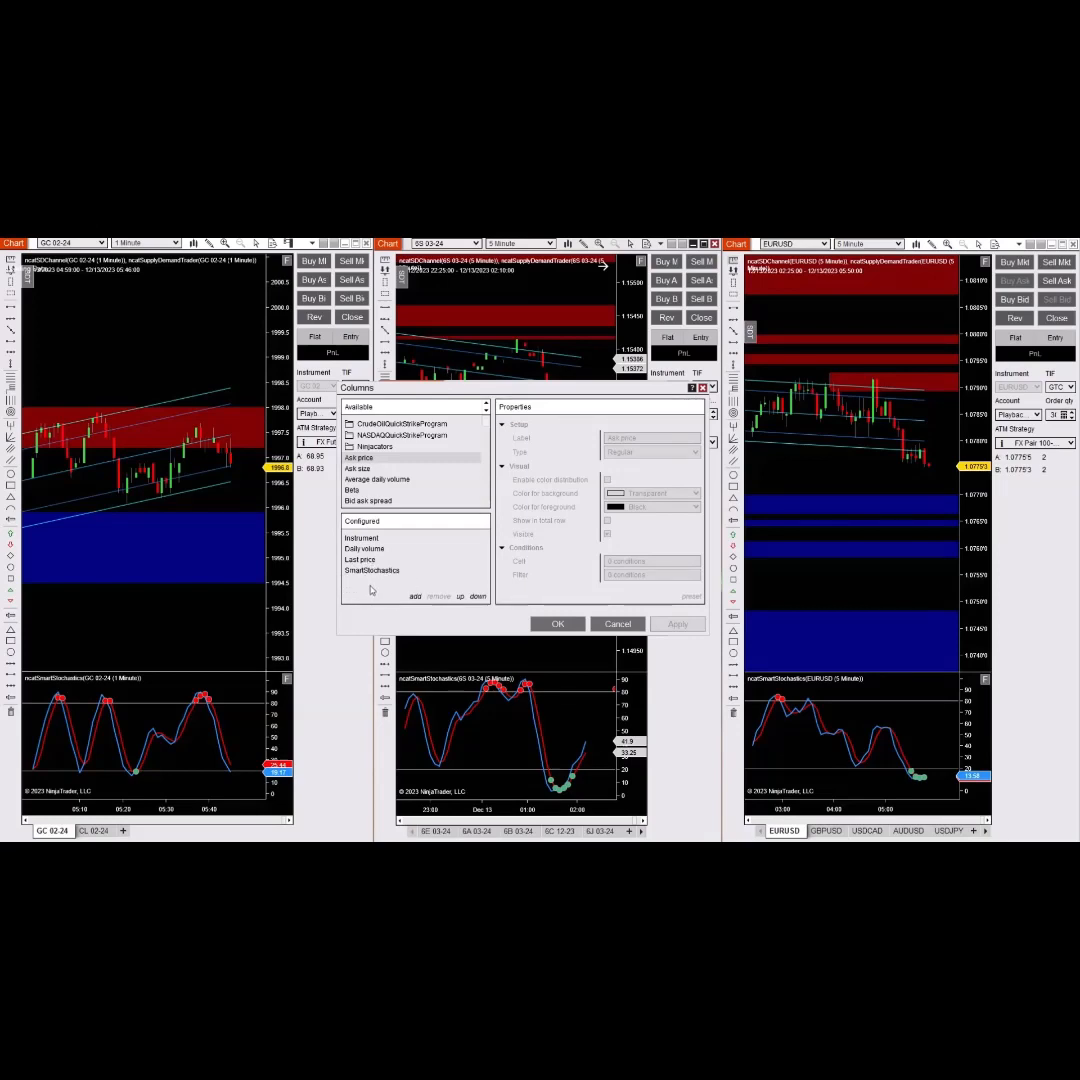
pyautogui.moveTo(442, 584)
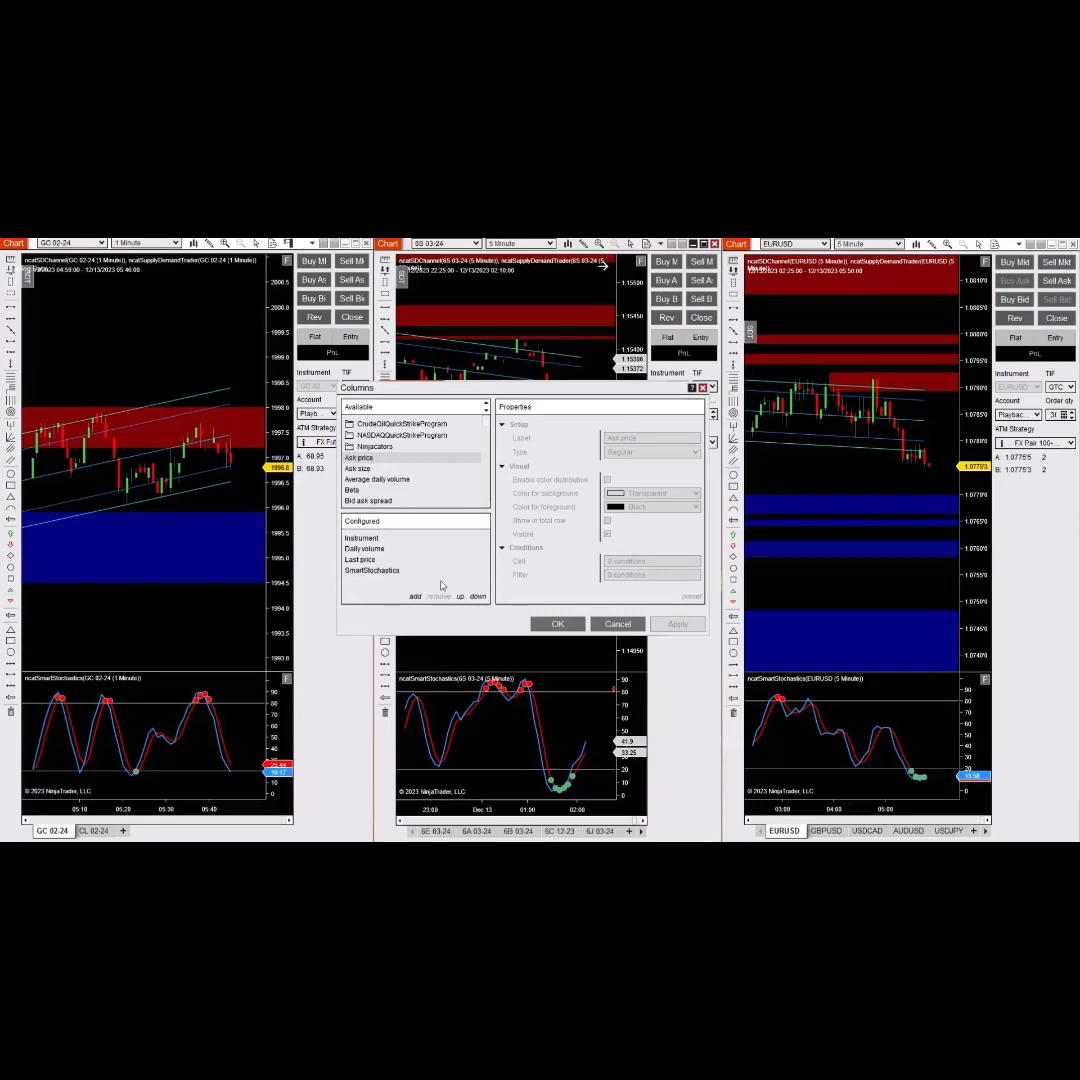
pyautogui.click(556, 624)
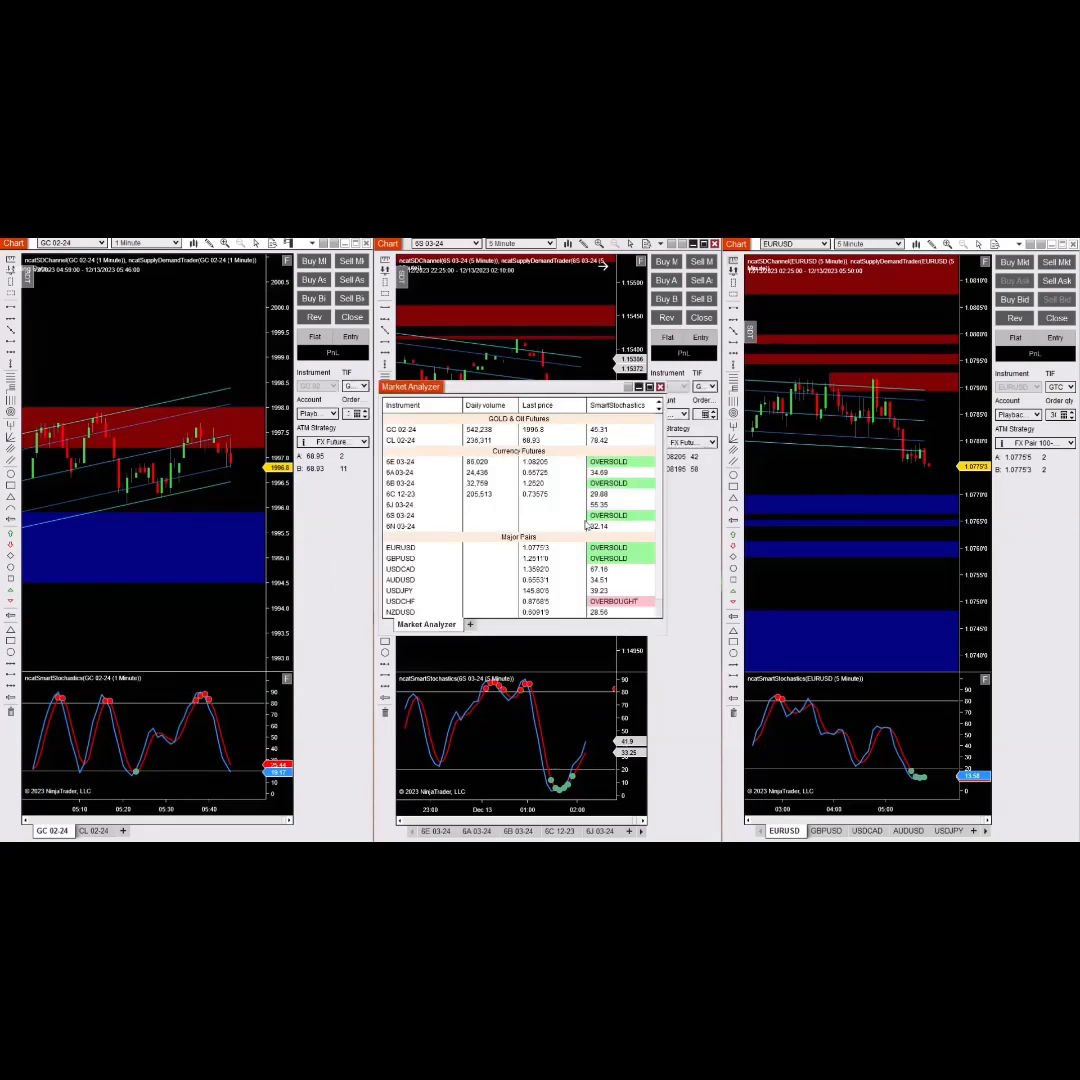
pyautogui.moveTo(624, 476)
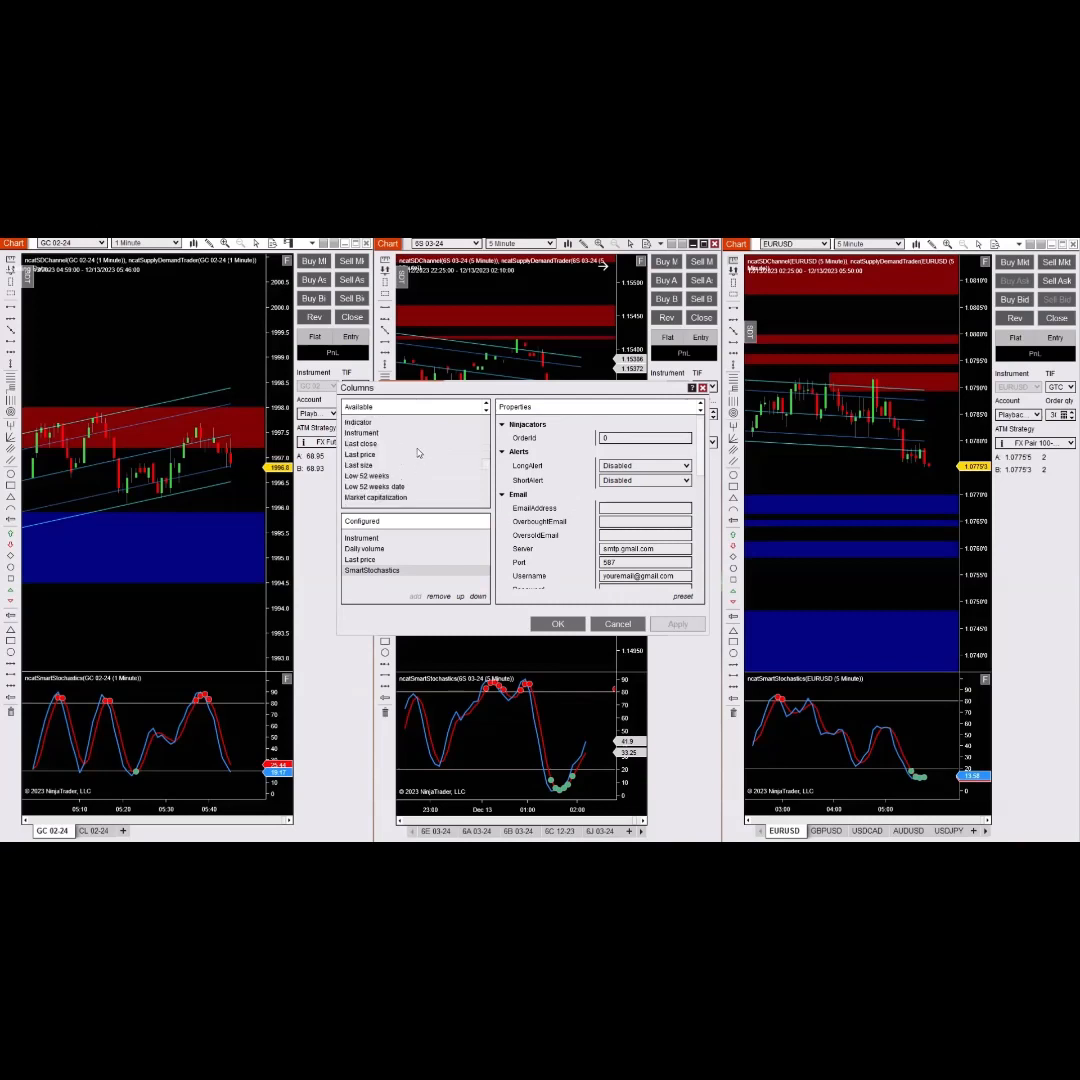
# - Add an Indicator column and set its Indicator property to rcaSmartStochastics on 1 Minute data
pyautogui.scroll(-3)
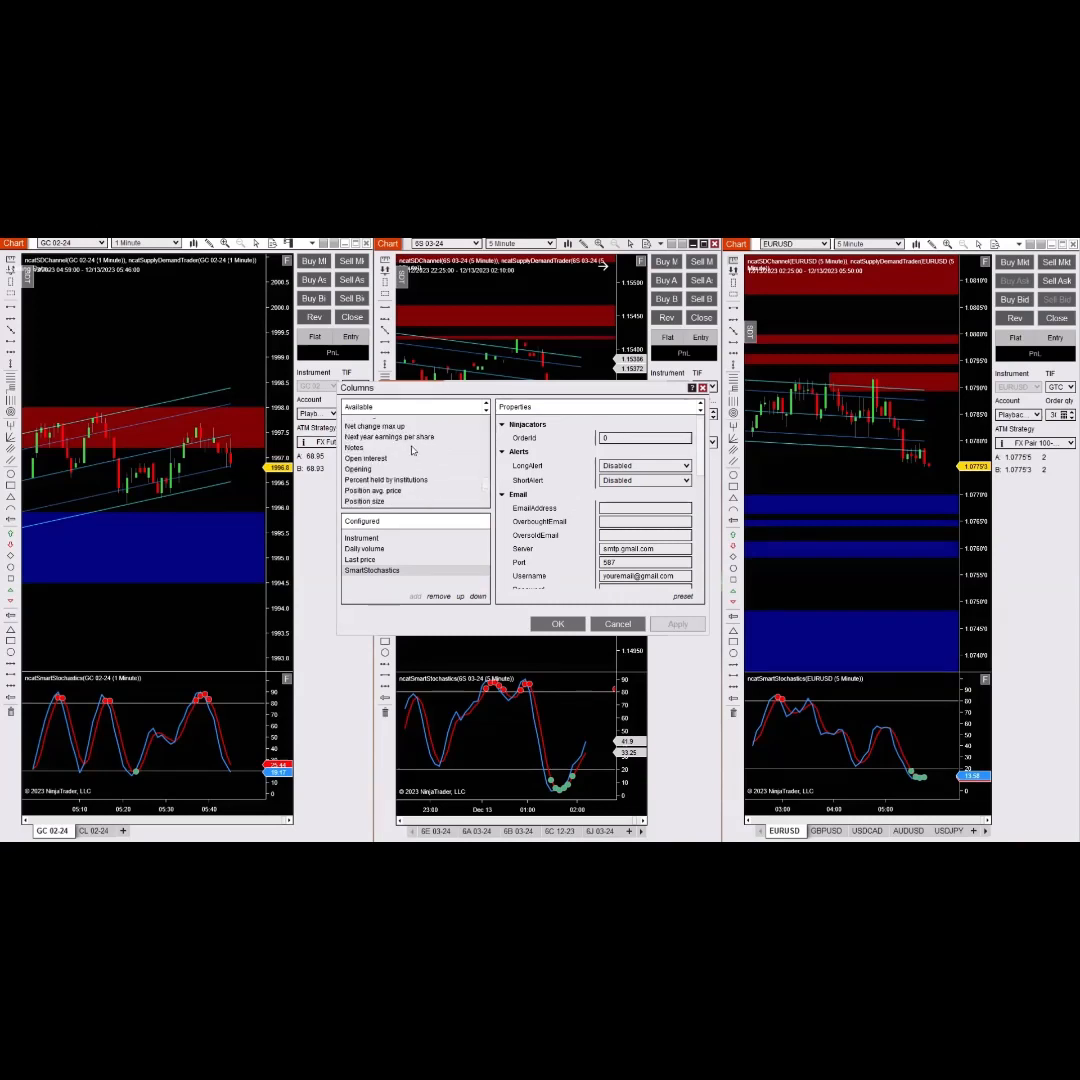
pyautogui.scroll(-3)
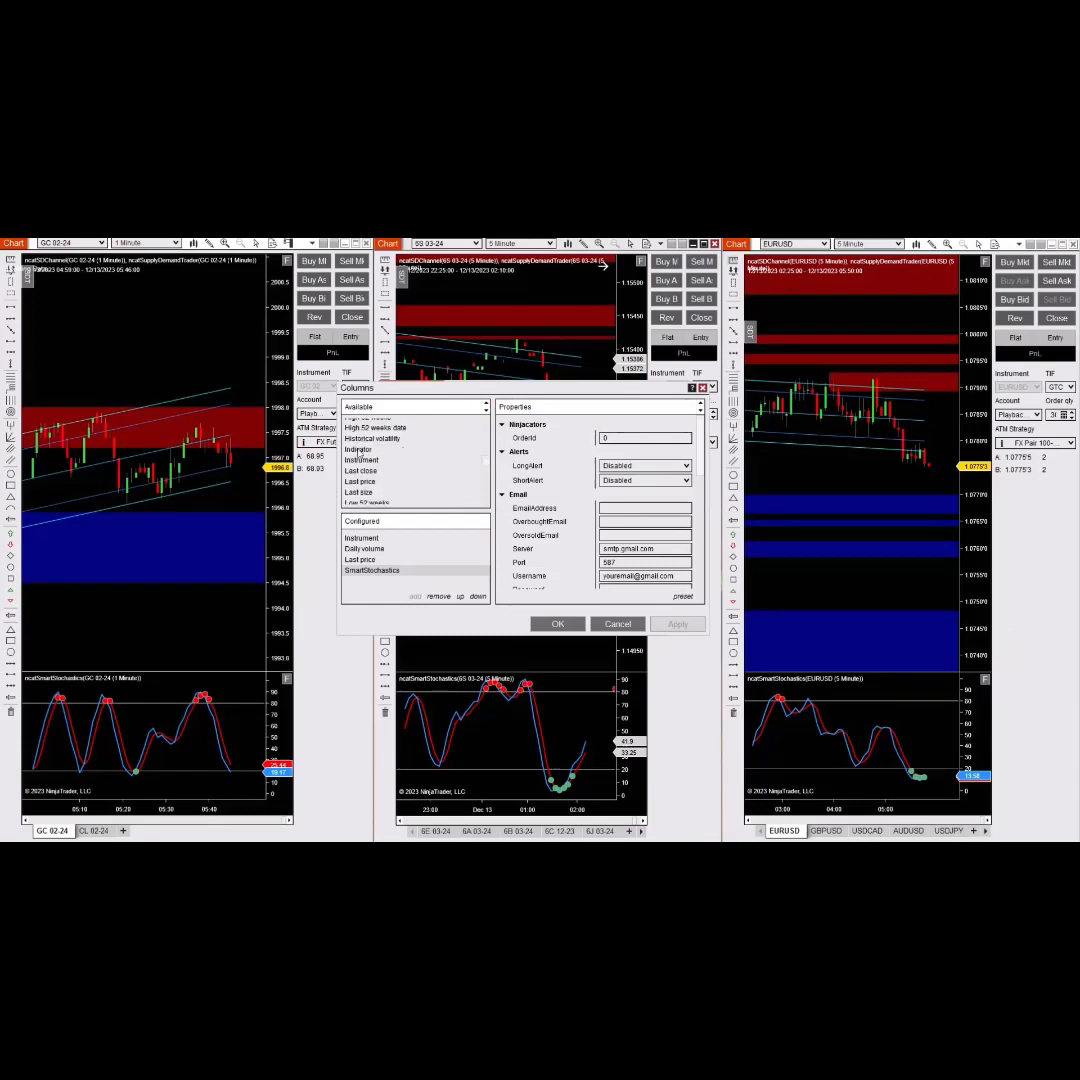
pyautogui.click(358, 448)
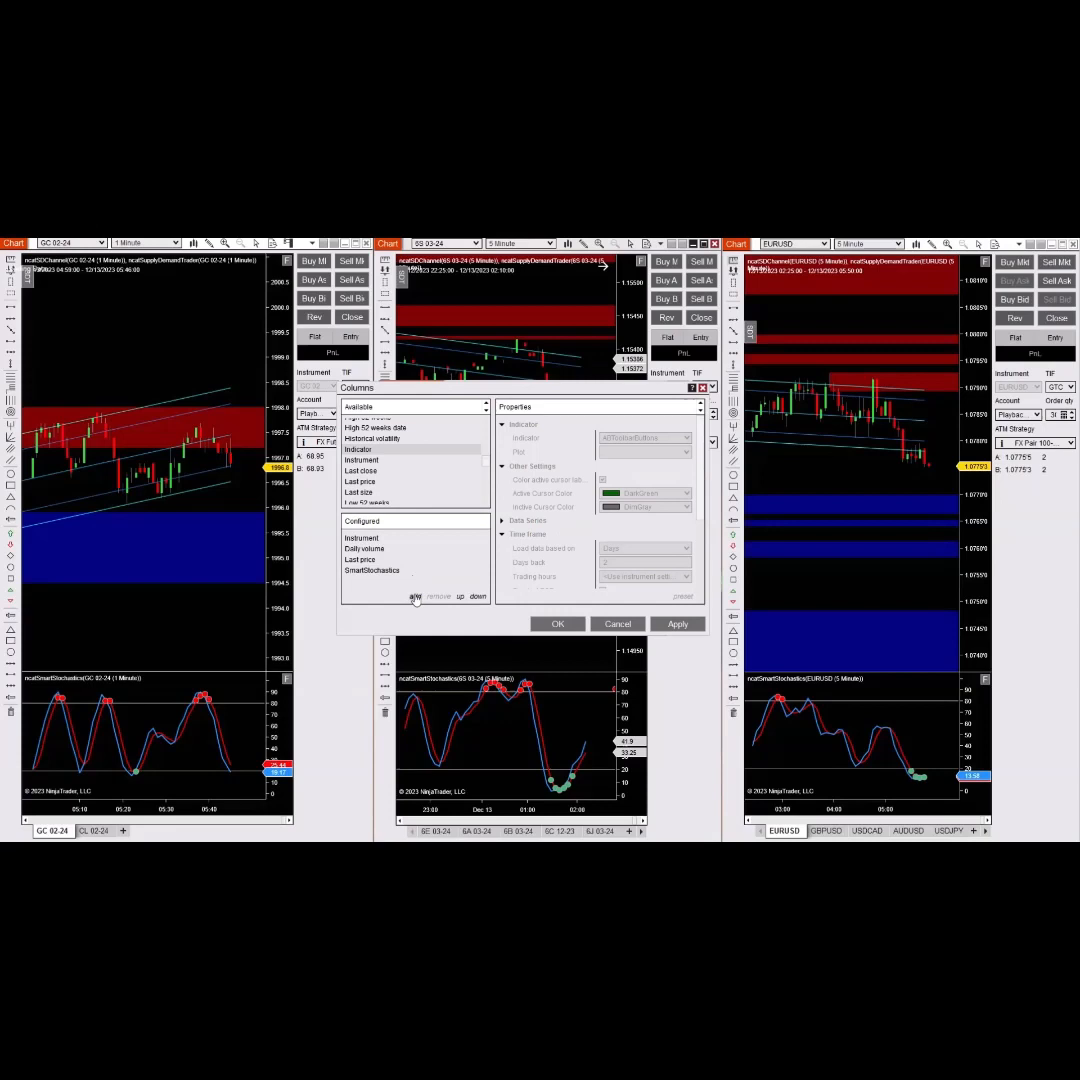
pyautogui.click(416, 596)
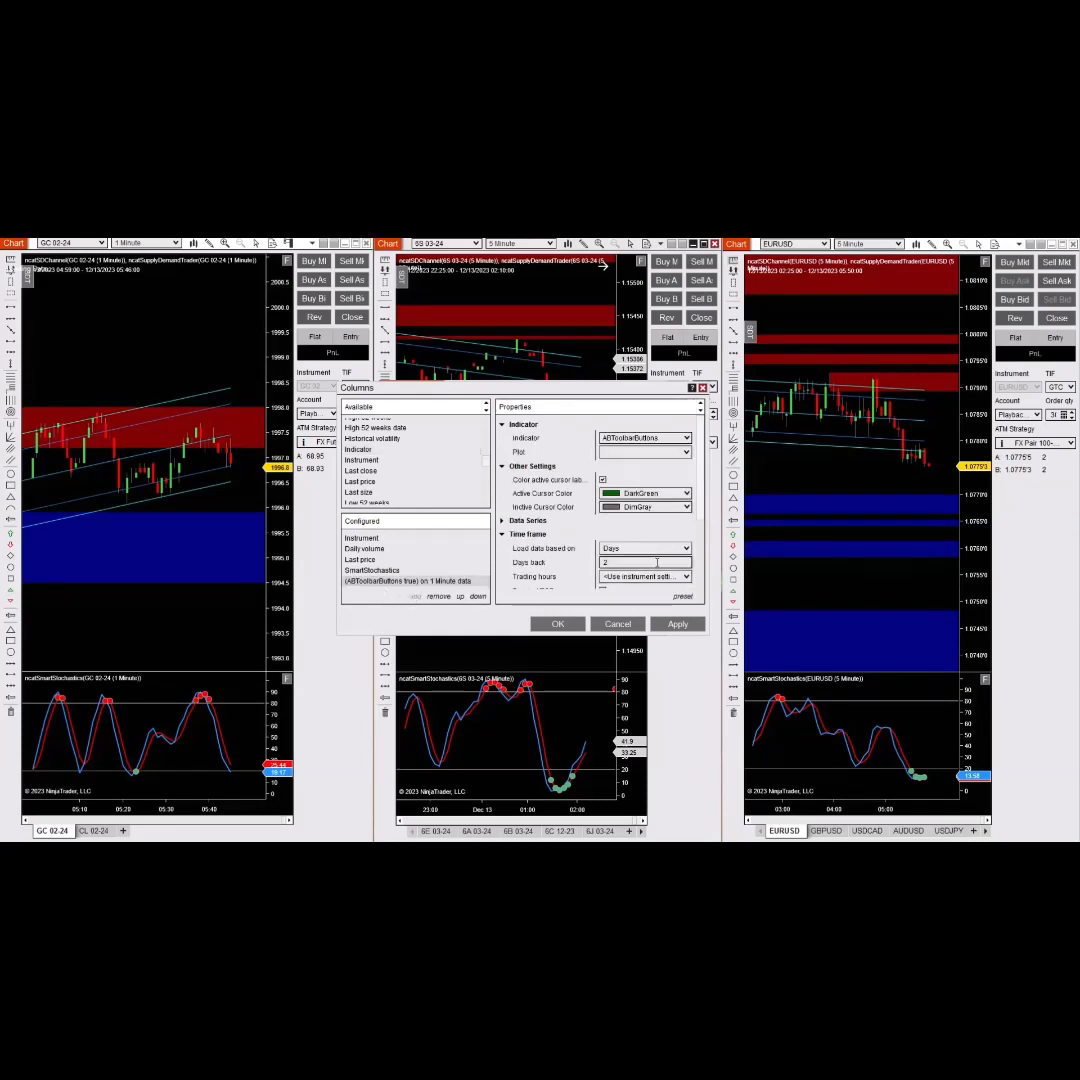
pyautogui.scroll(-3)
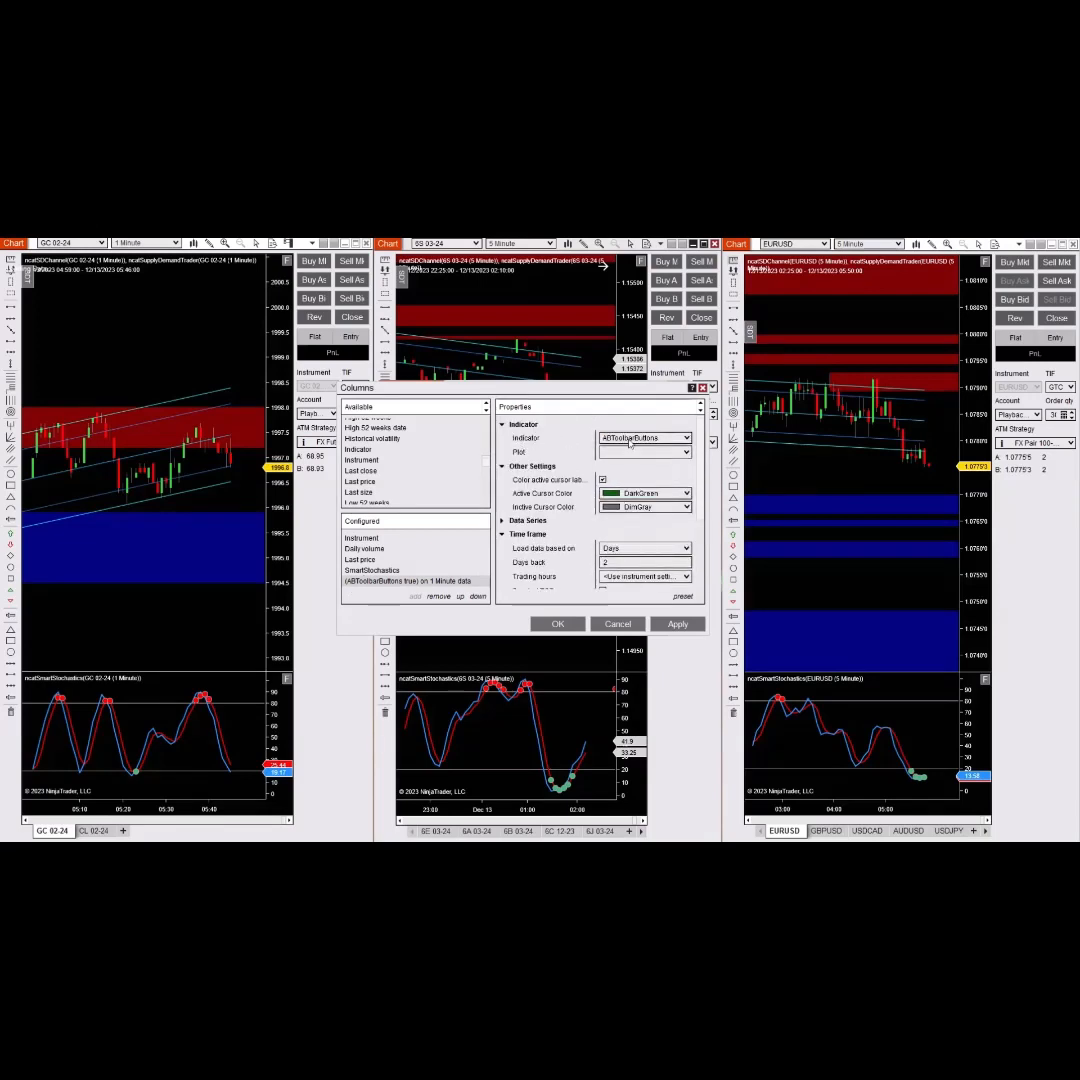
pyautogui.click(690, 436)
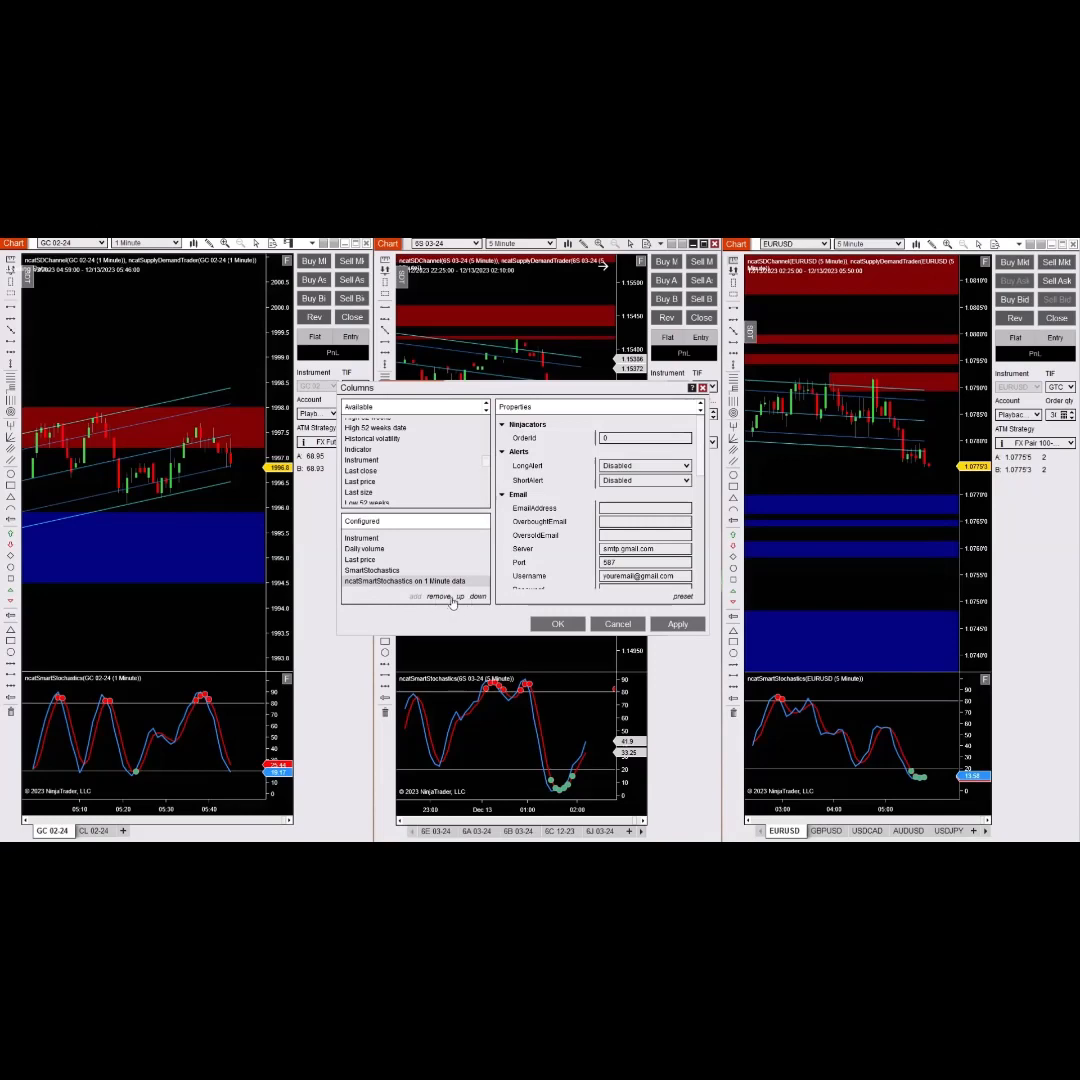
# - Remove the new column and review SmartStochastics' OverboughtBrush and OversoldBrush parameters
pyautogui.click(438, 596)
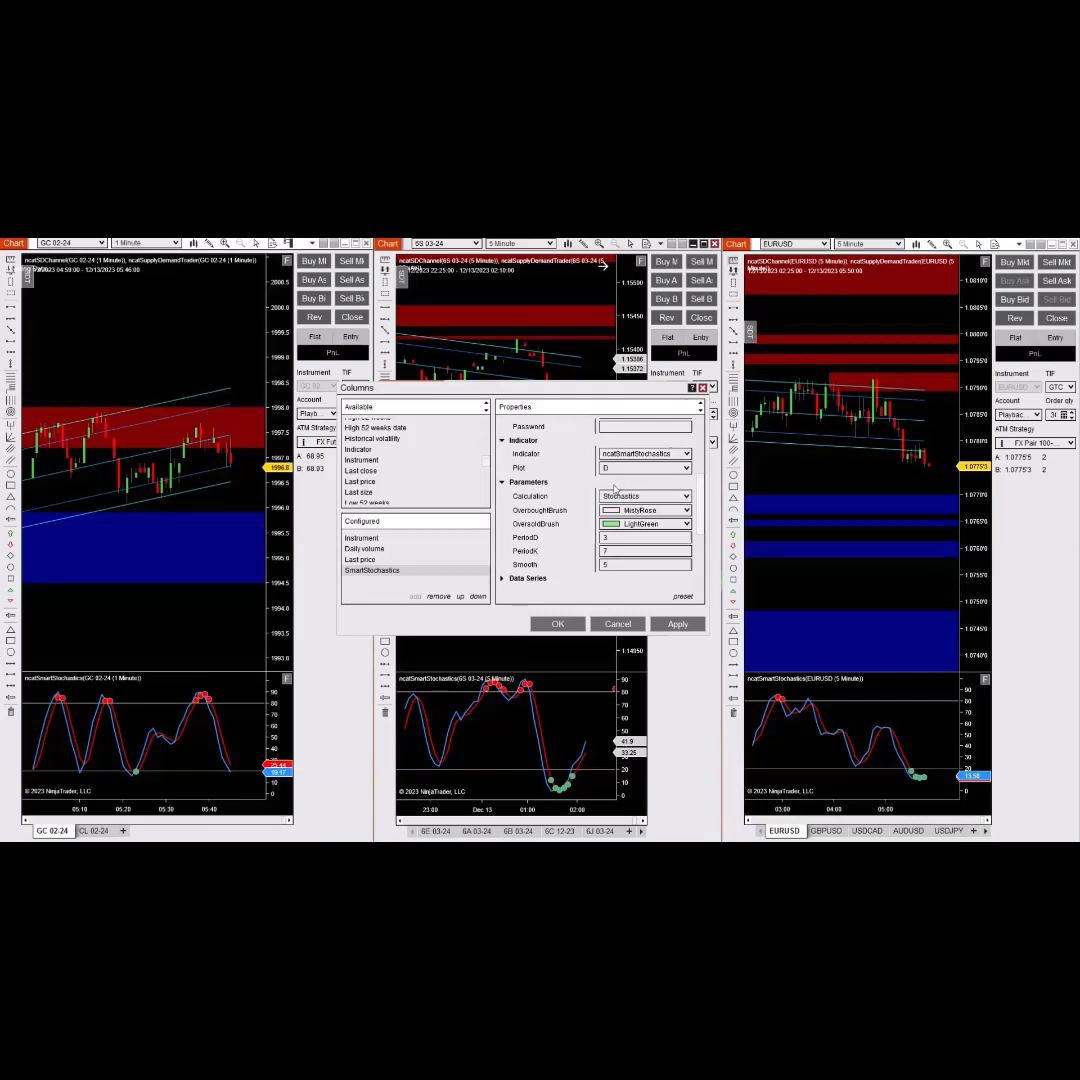
pyautogui.moveTo(564, 490)
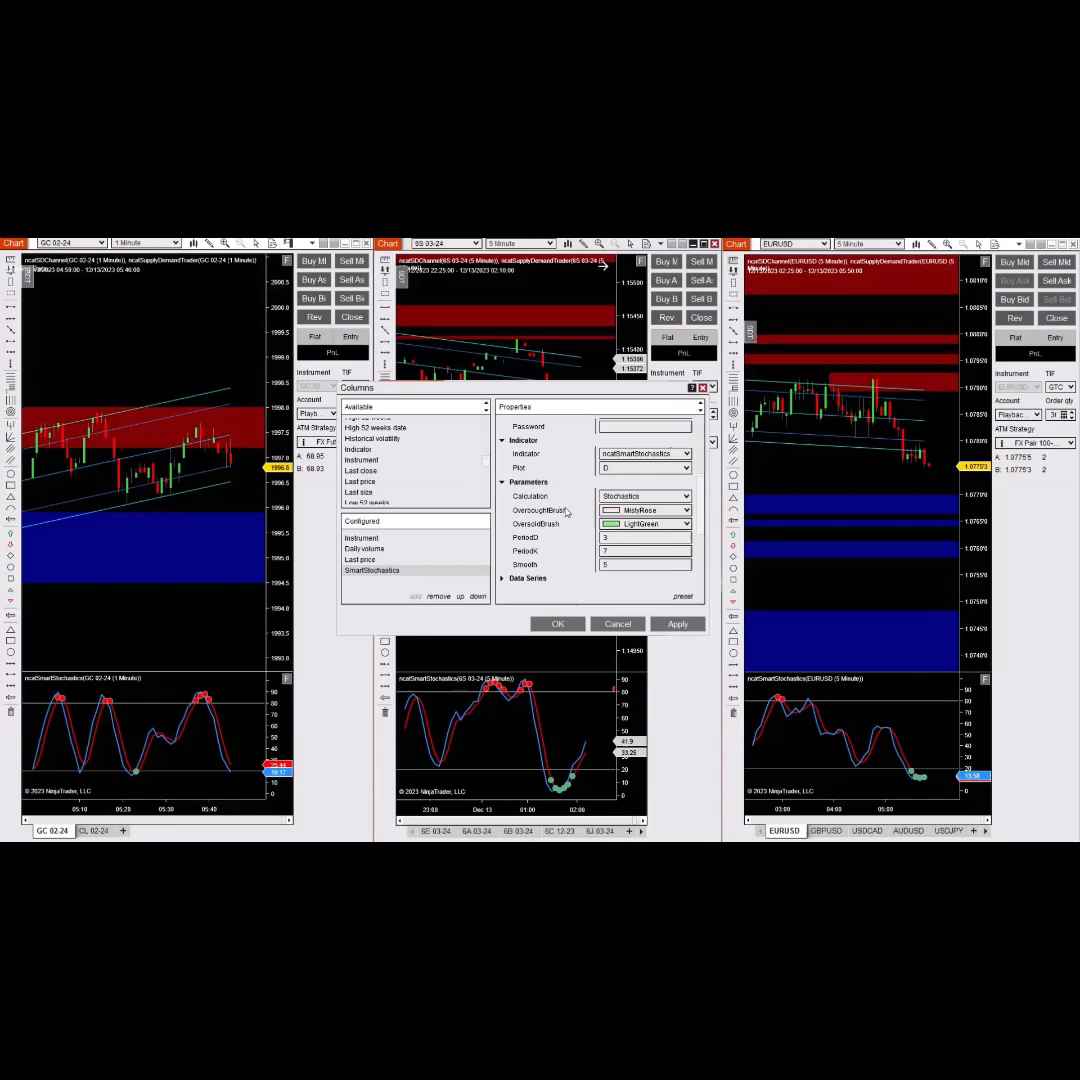
pyautogui.click(504, 440)
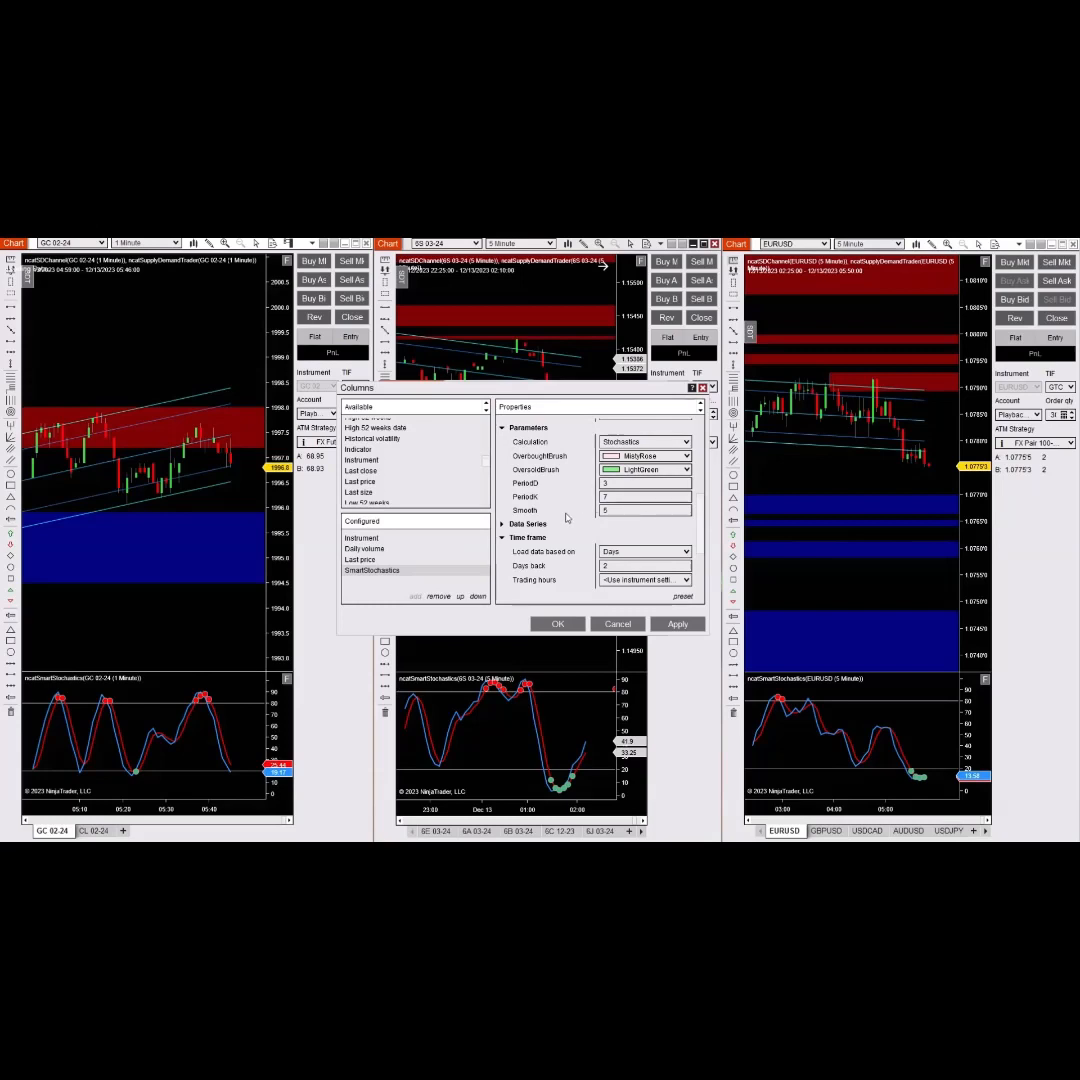
pyautogui.moveTo(588, 482)
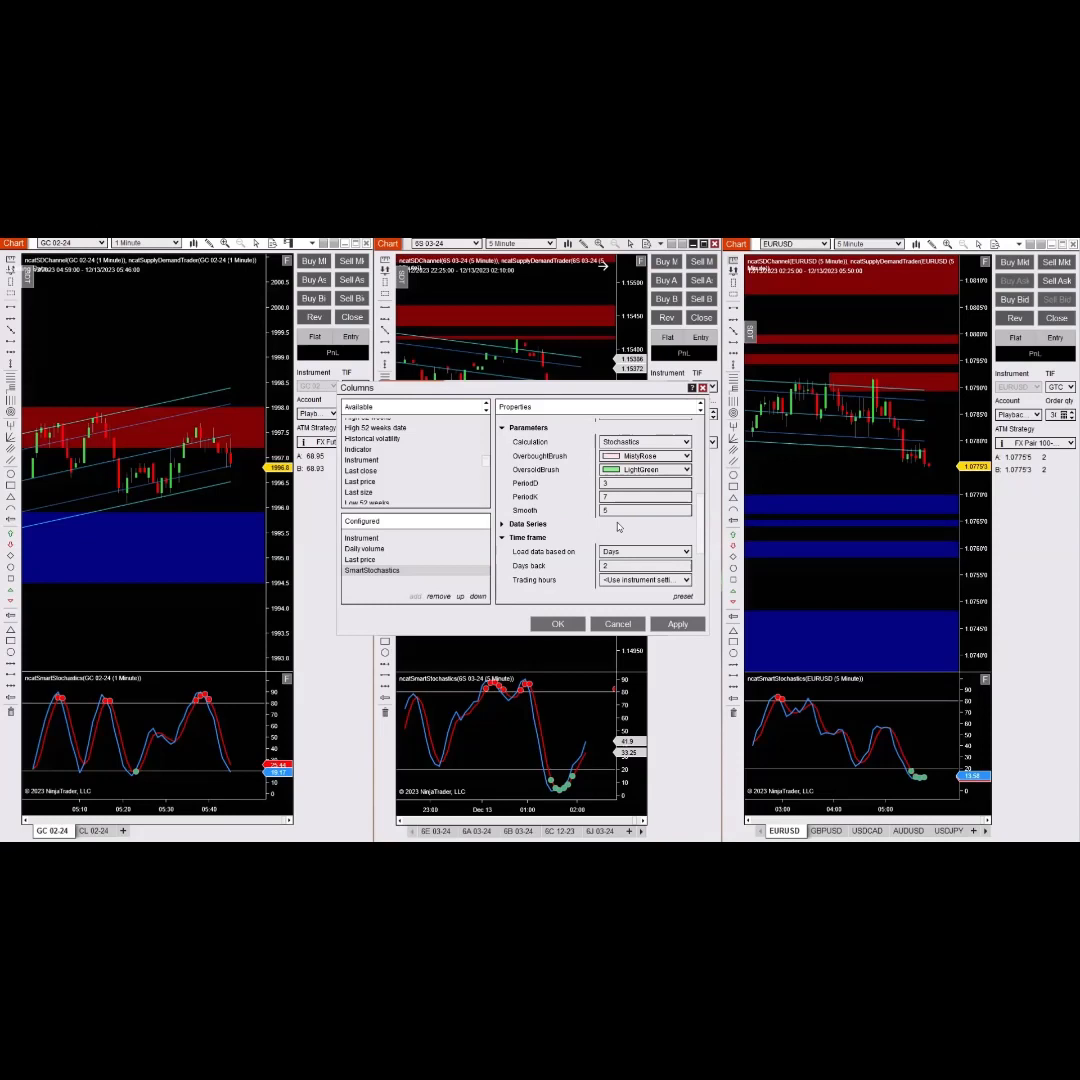
pyautogui.moveTo(564, 486)
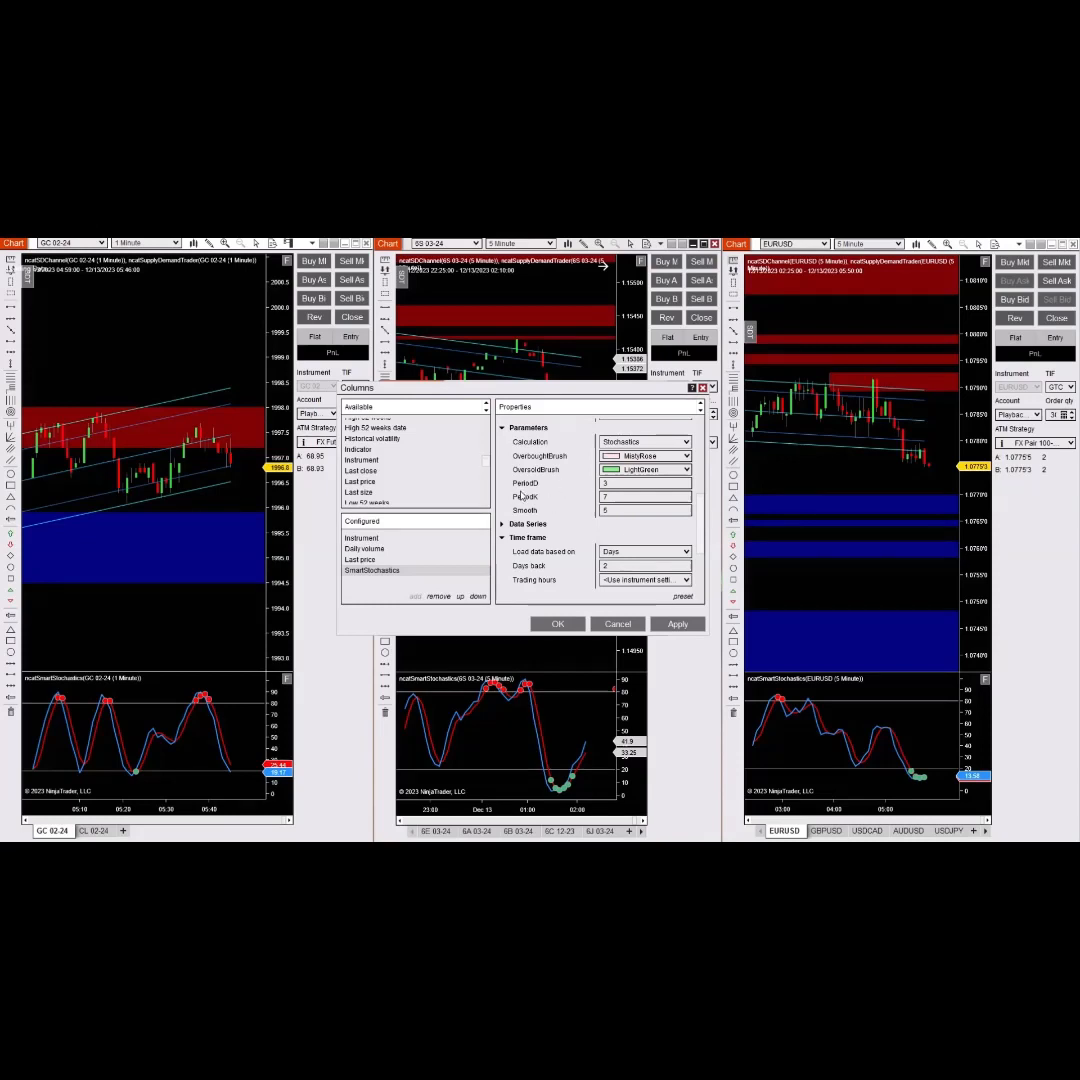
pyautogui.moveTo(568, 504)
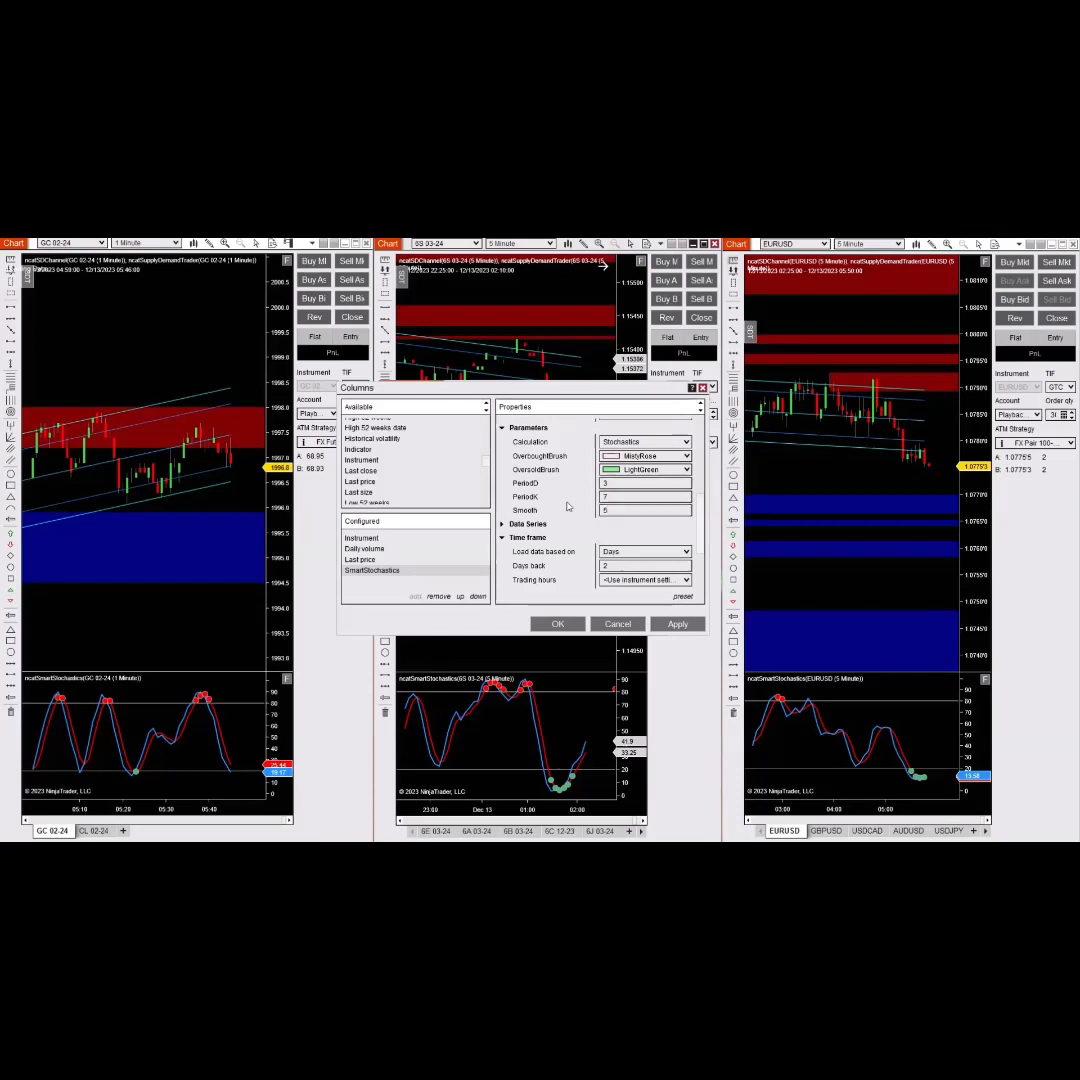
pyautogui.click(644, 496)
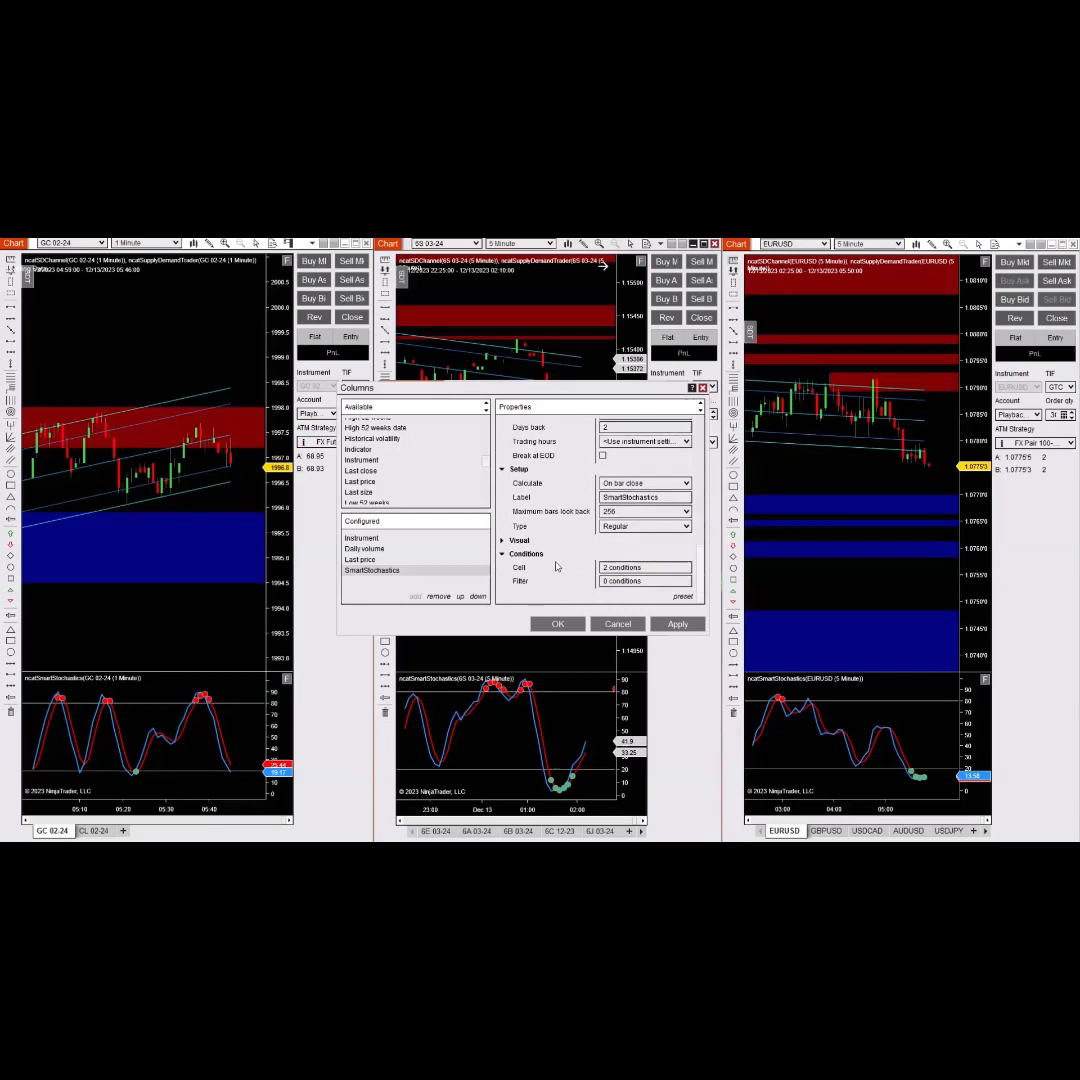
pyautogui.moveTo(528, 578)
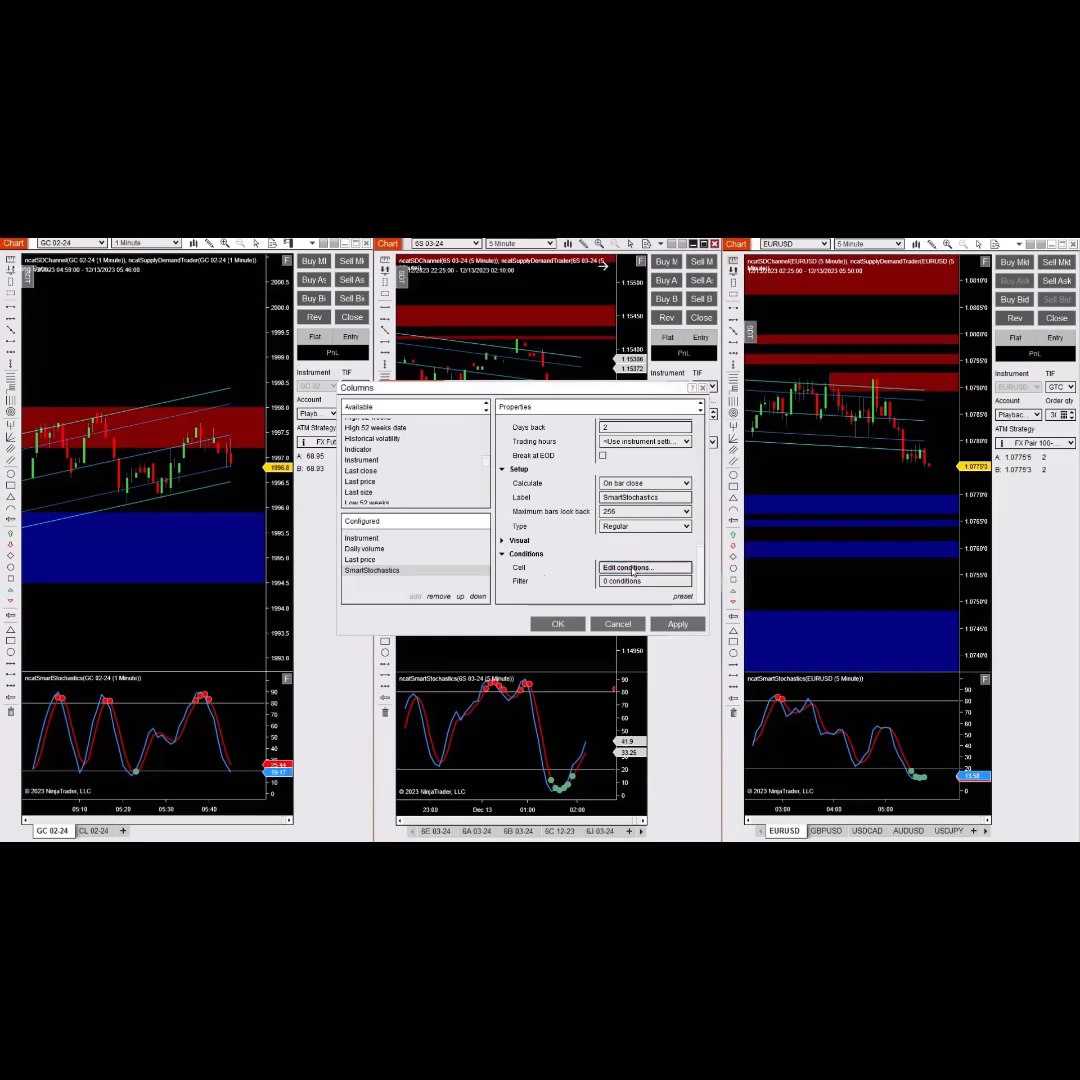
# - Bring up the cell conditions editor listing the 'value Less 20' and 'value Greater 80' rules
pyautogui.click(628, 568)
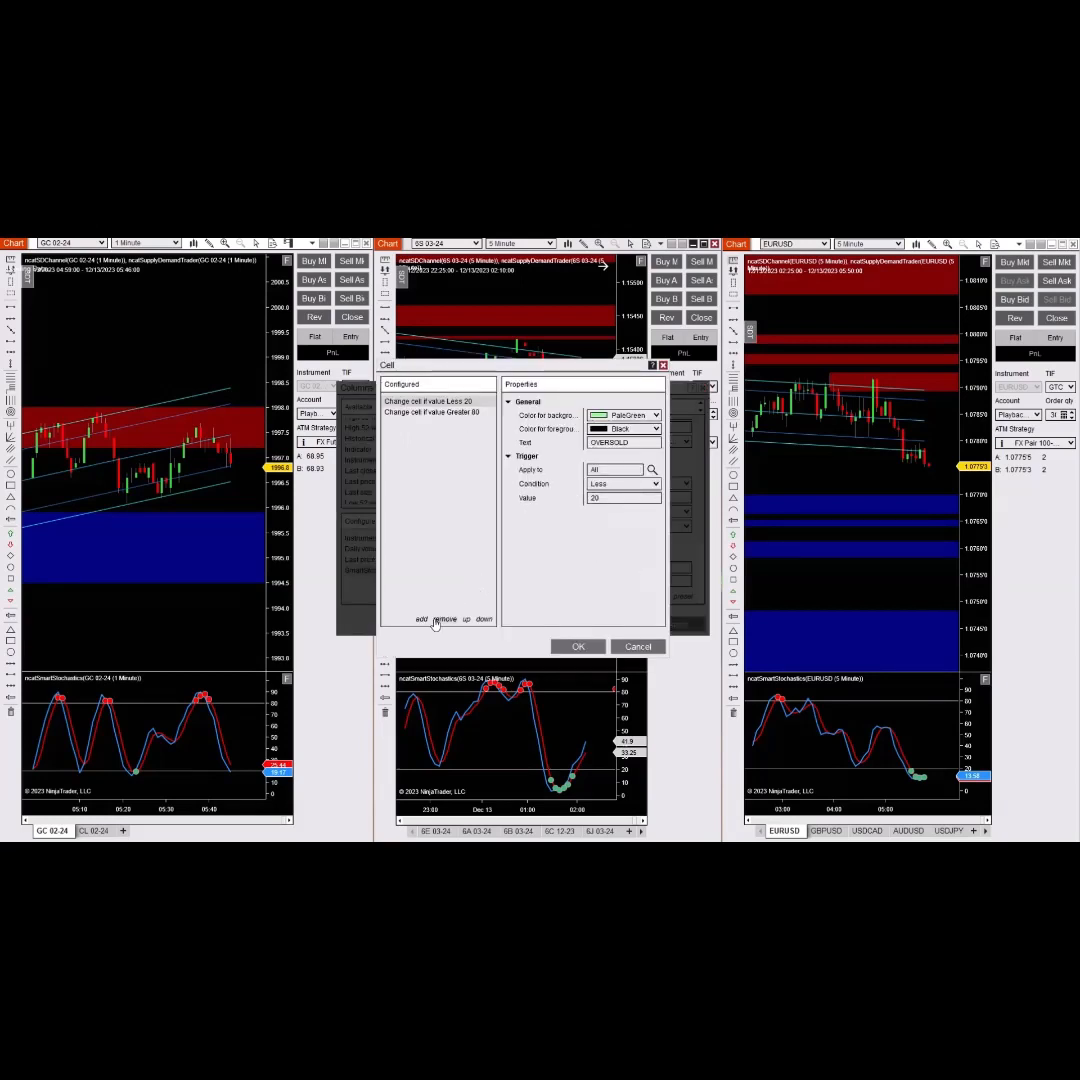
pyautogui.click(422, 620)
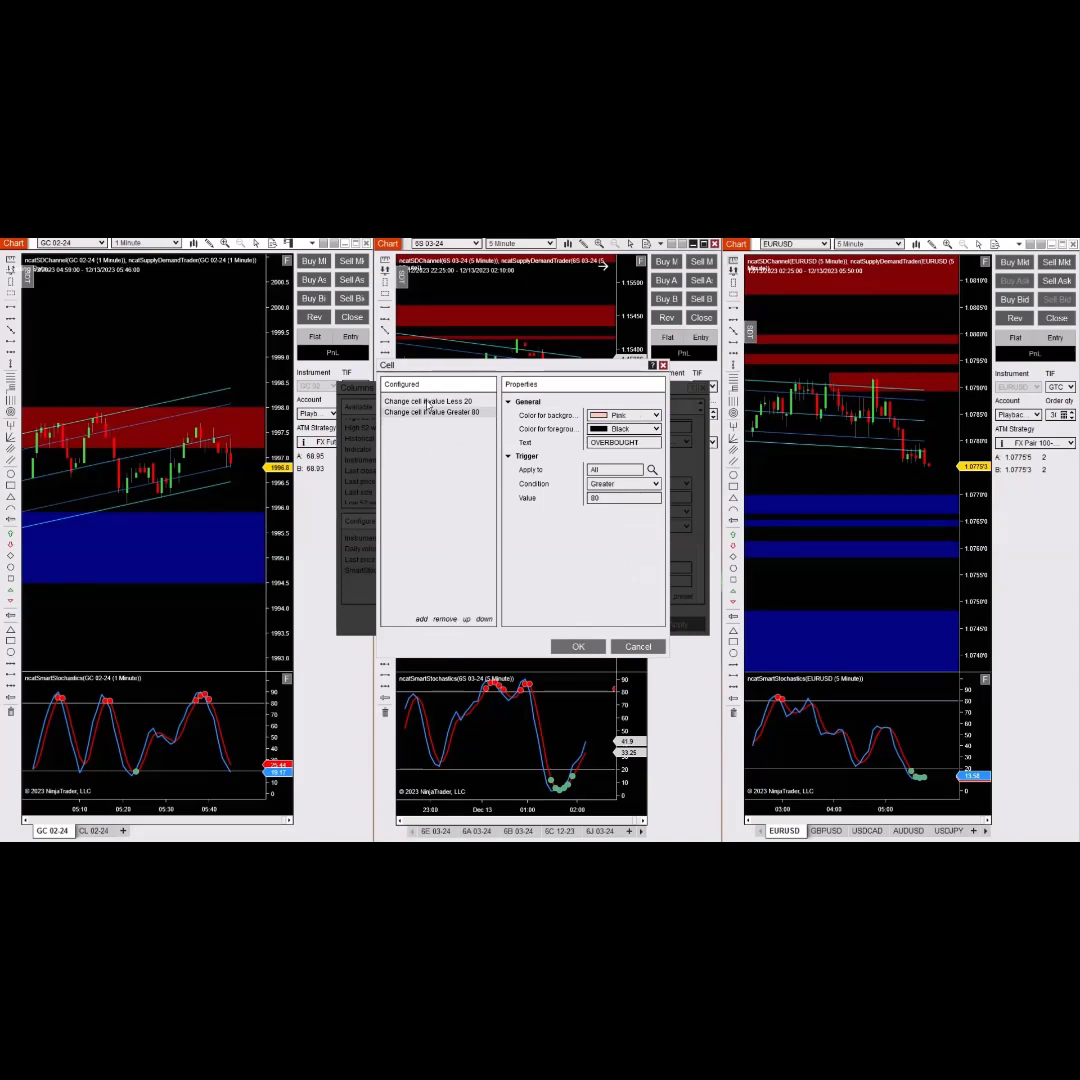
pyautogui.click(432, 400)
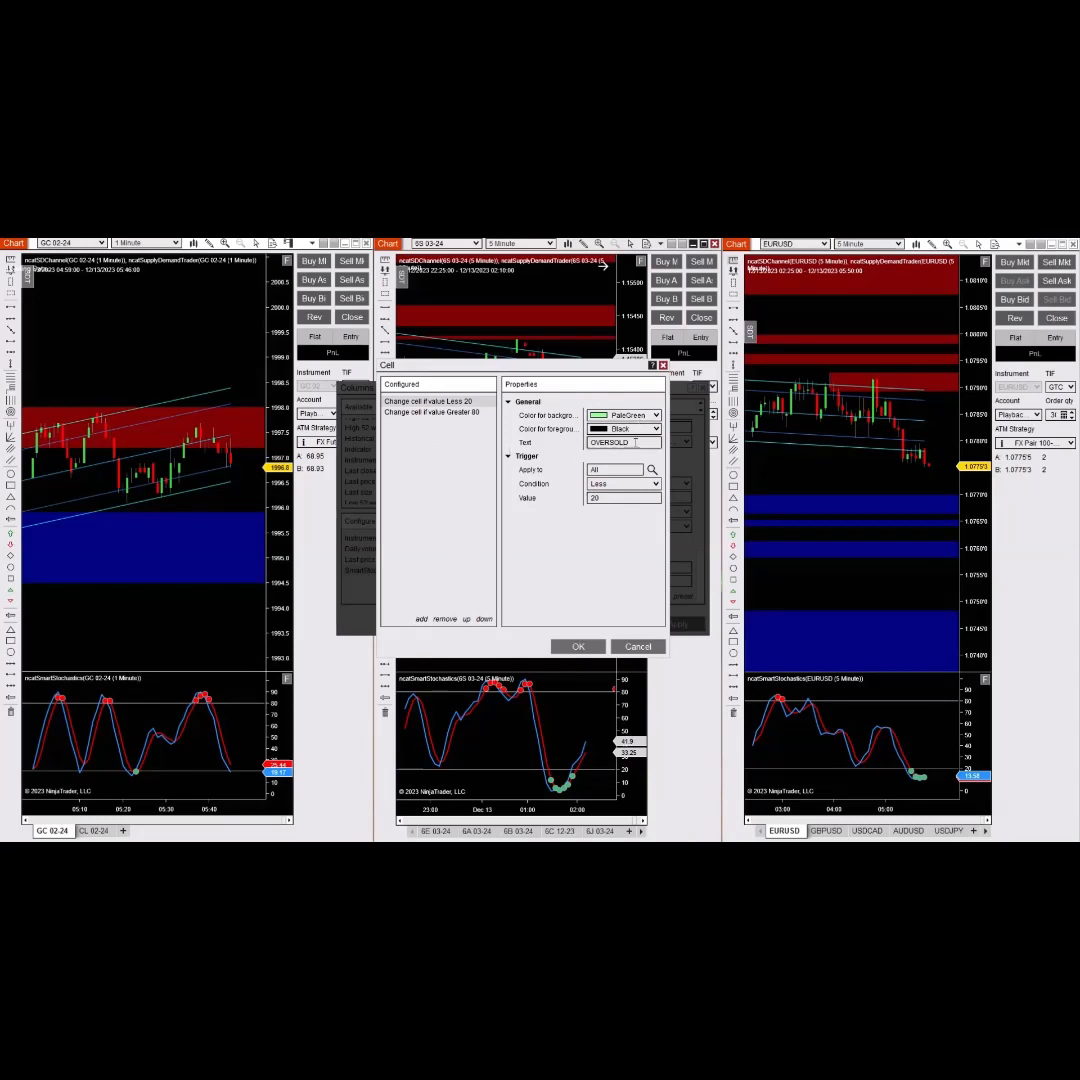
pyautogui.click(620, 498)
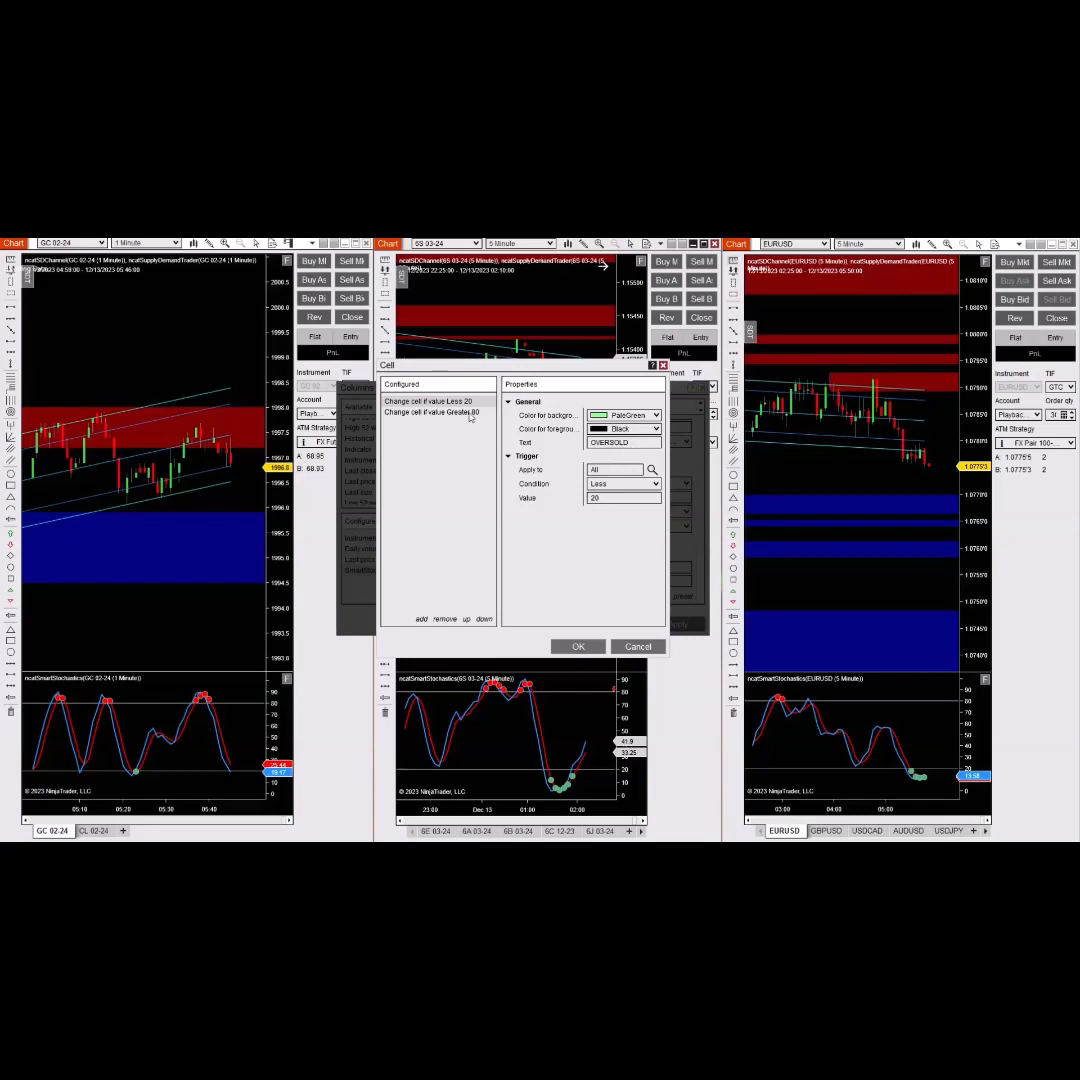
pyautogui.click(432, 412)
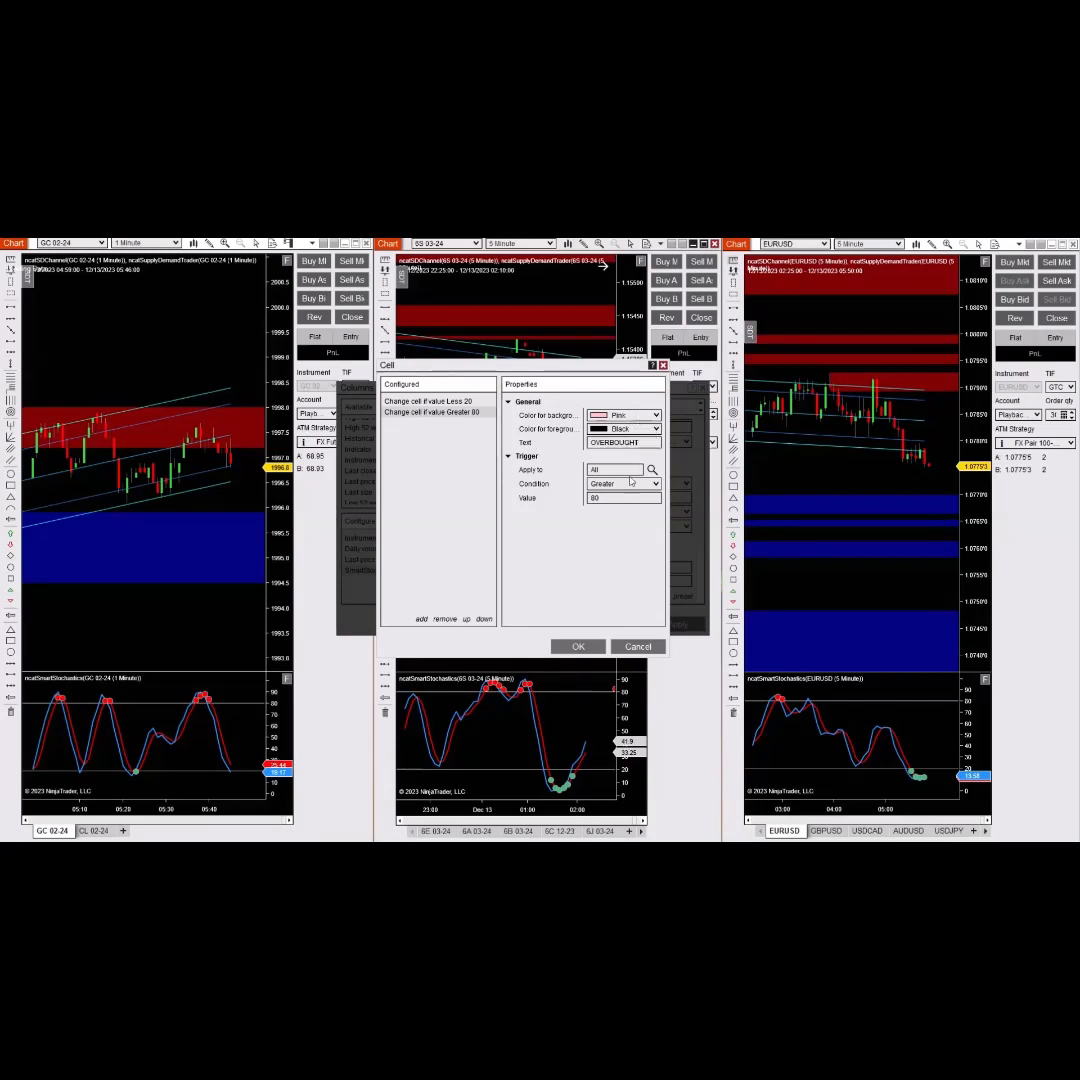
pyautogui.click(620, 498)
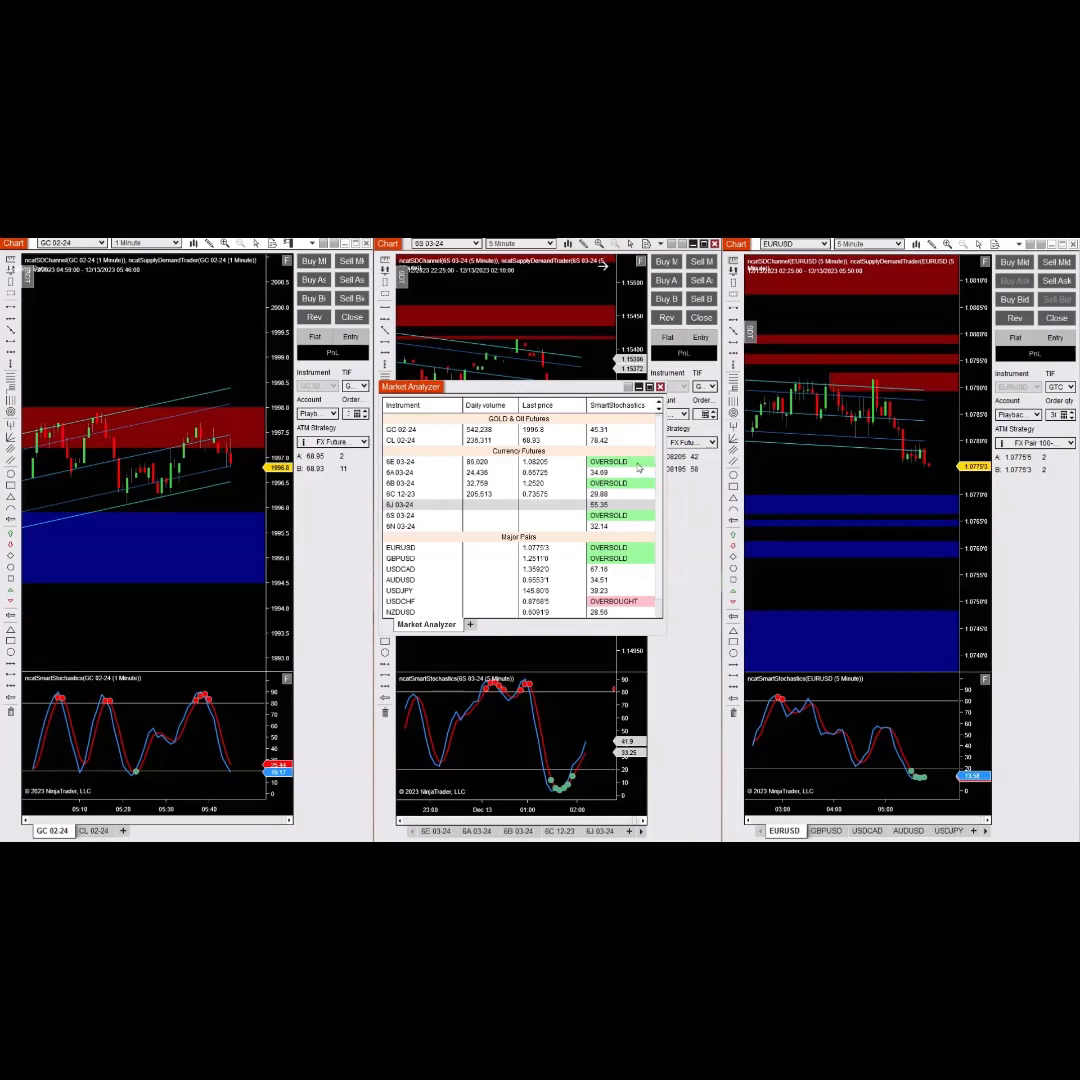
pyautogui.moveTo(474, 524)
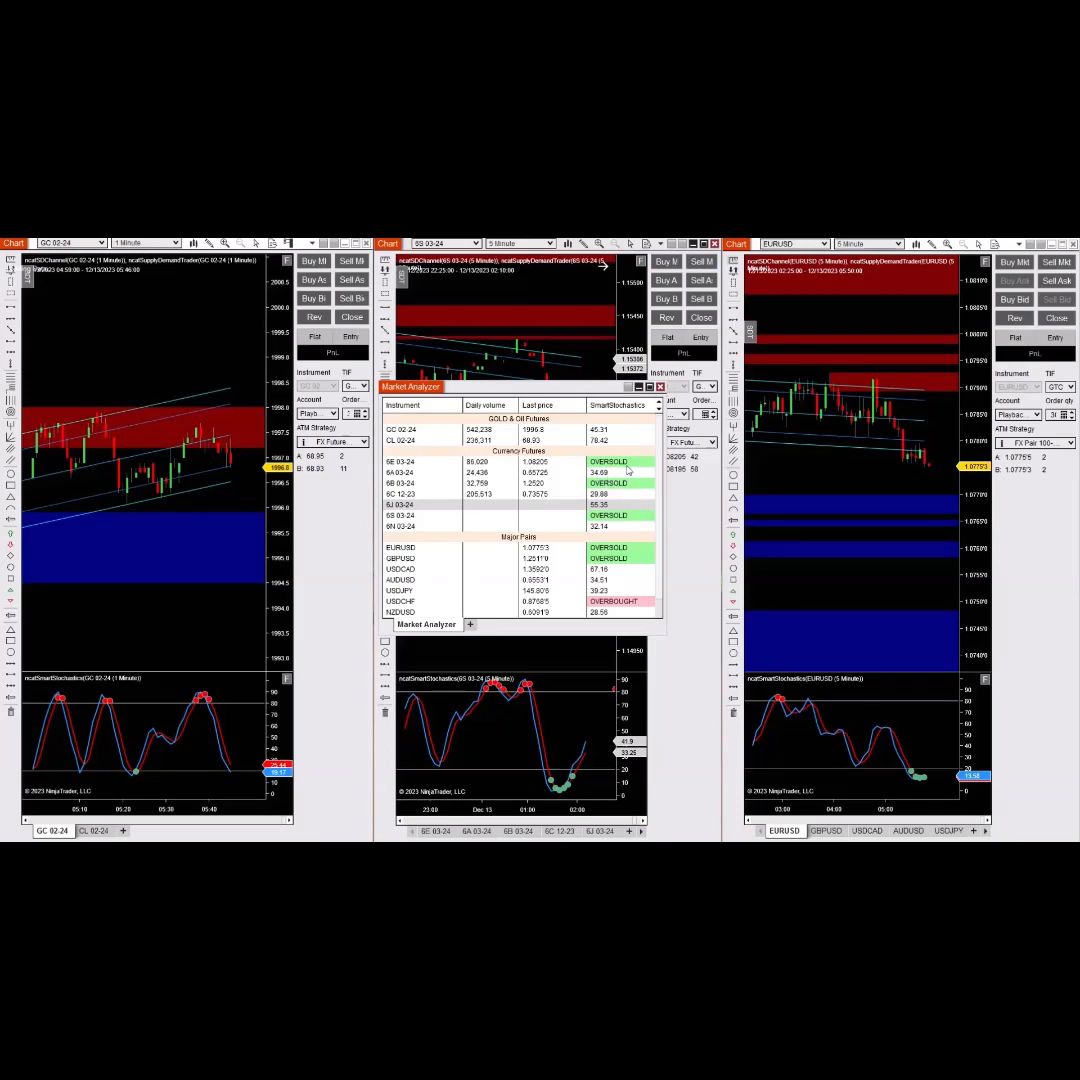
pyautogui.moveTo(634, 544)
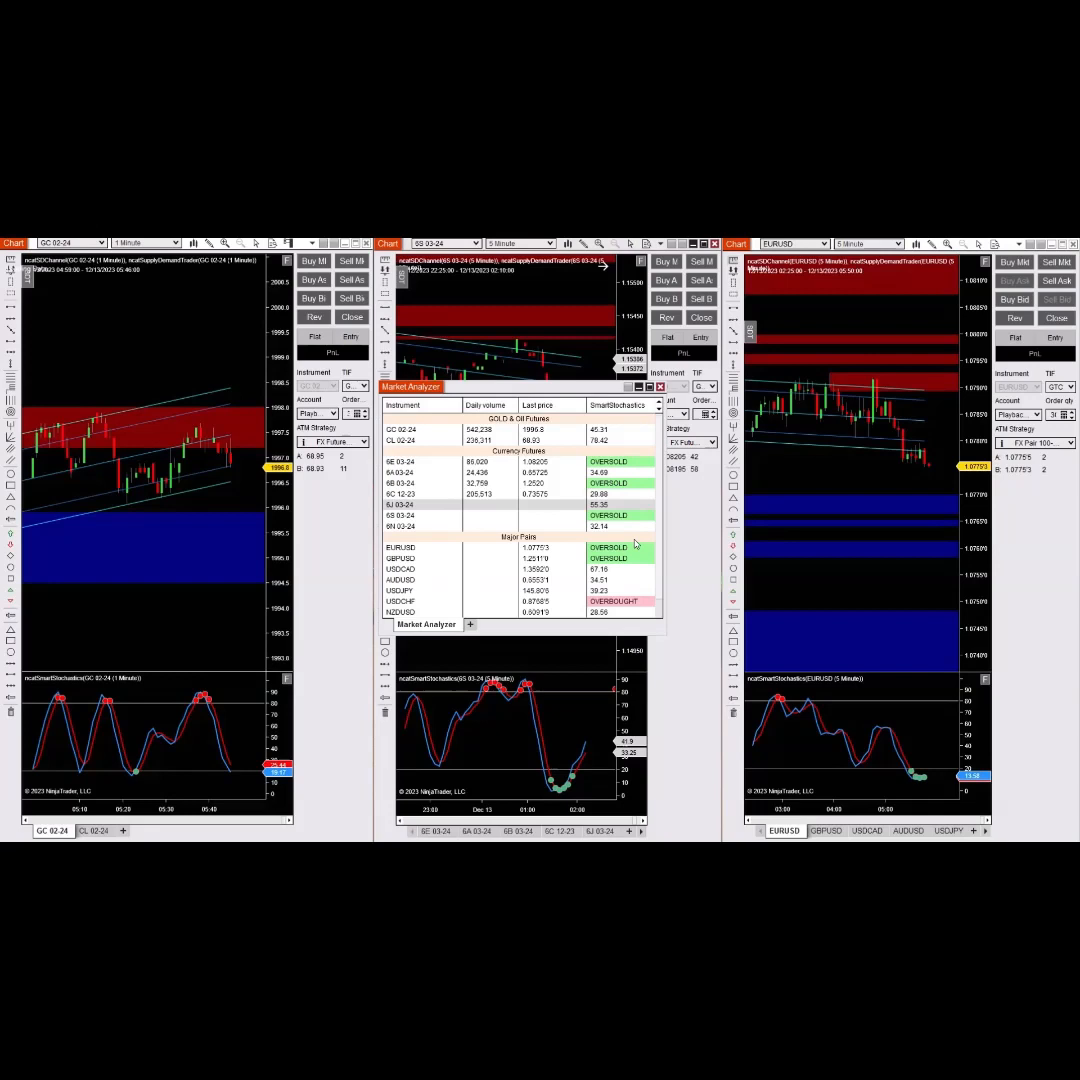
pyautogui.moveTo(644, 604)
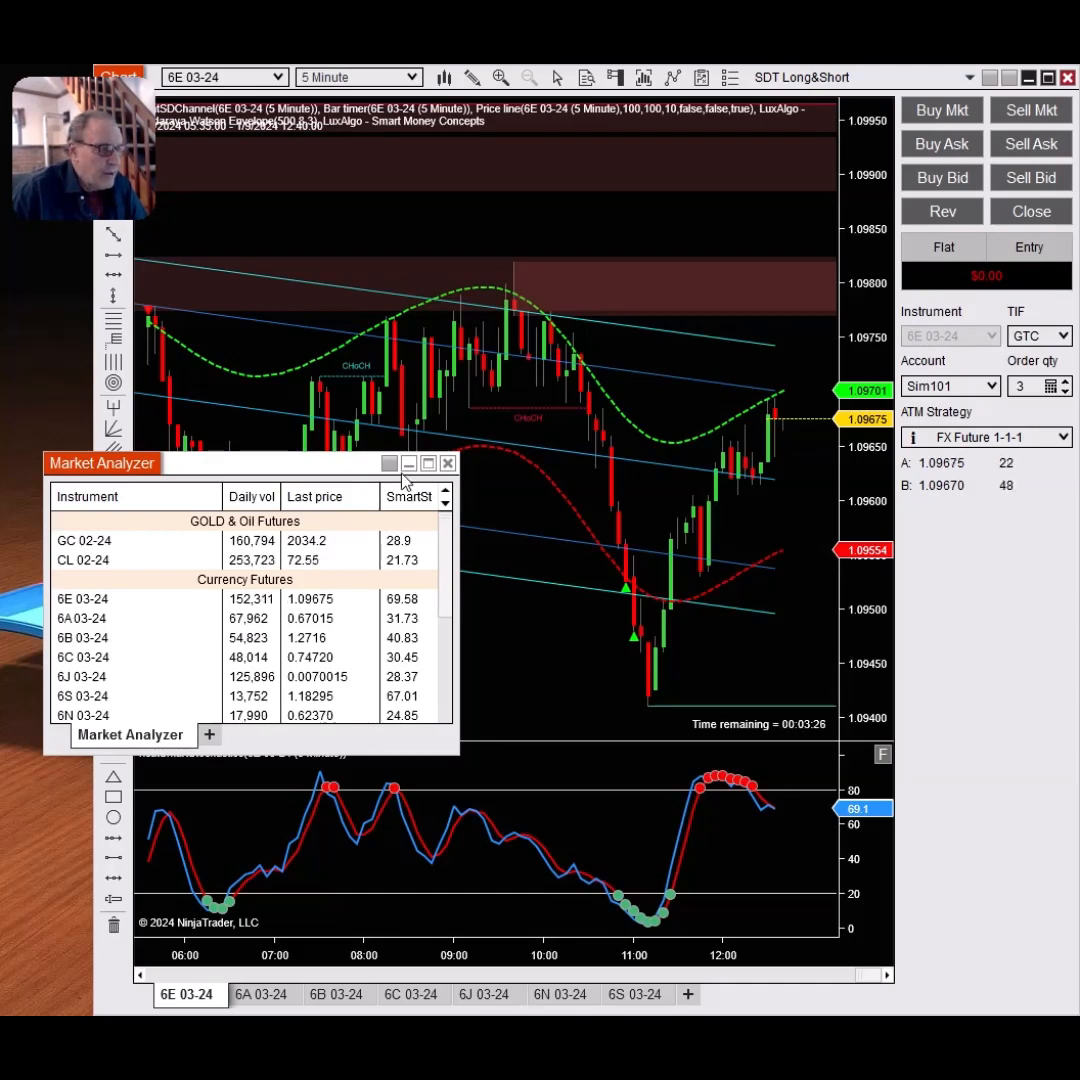
pyautogui.moveTo(784, 676)
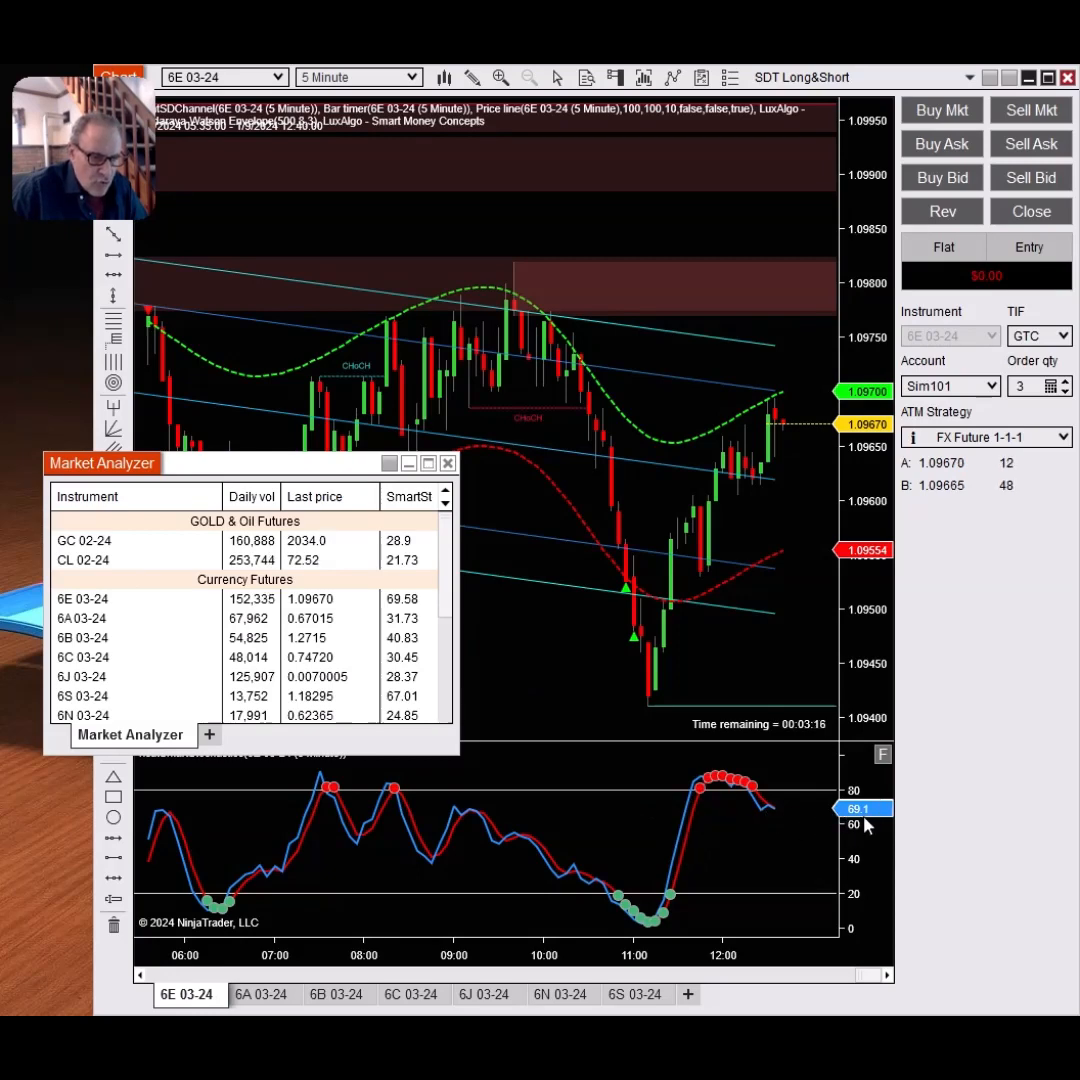
pyautogui.moveTo(796, 828)
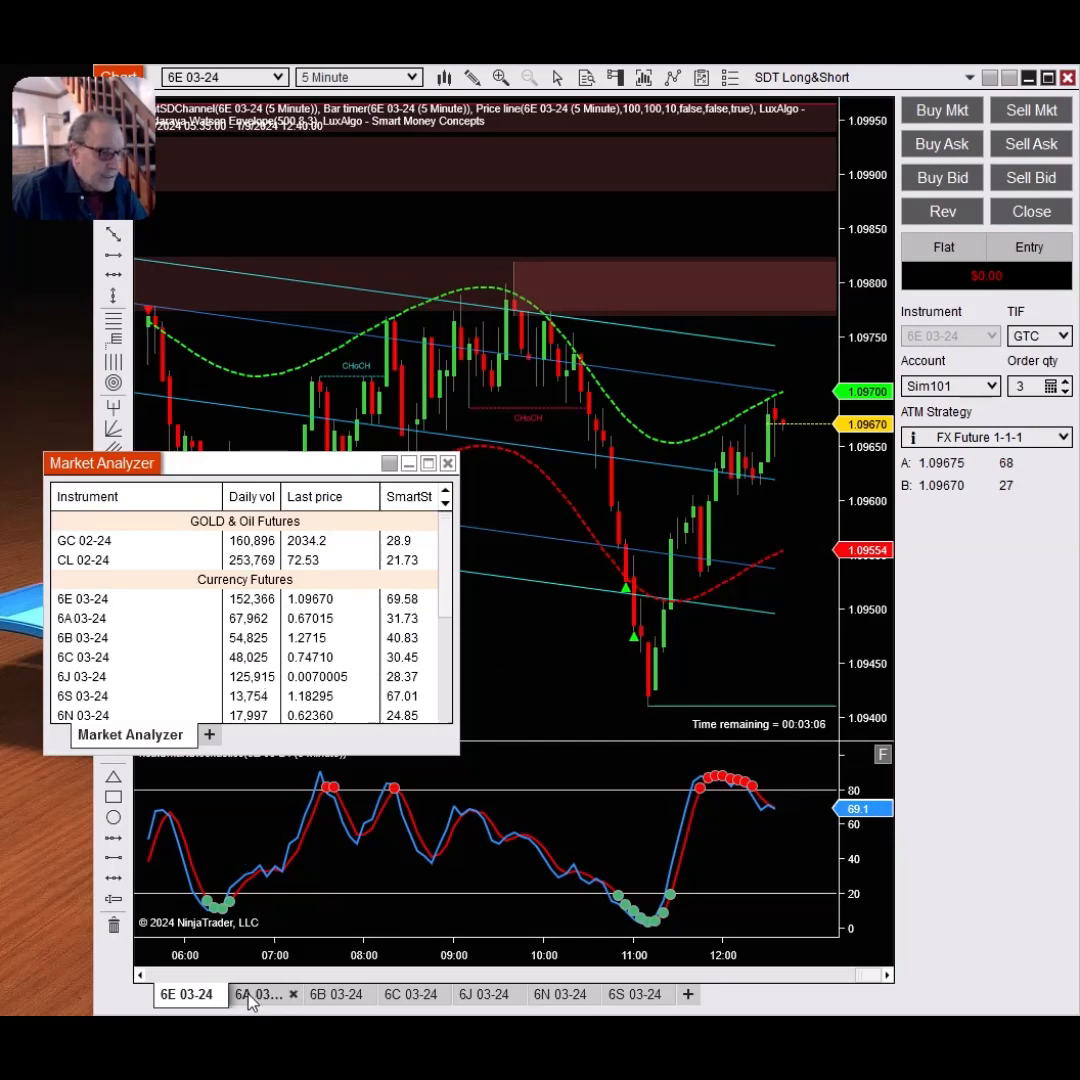
pyautogui.click(256, 994)
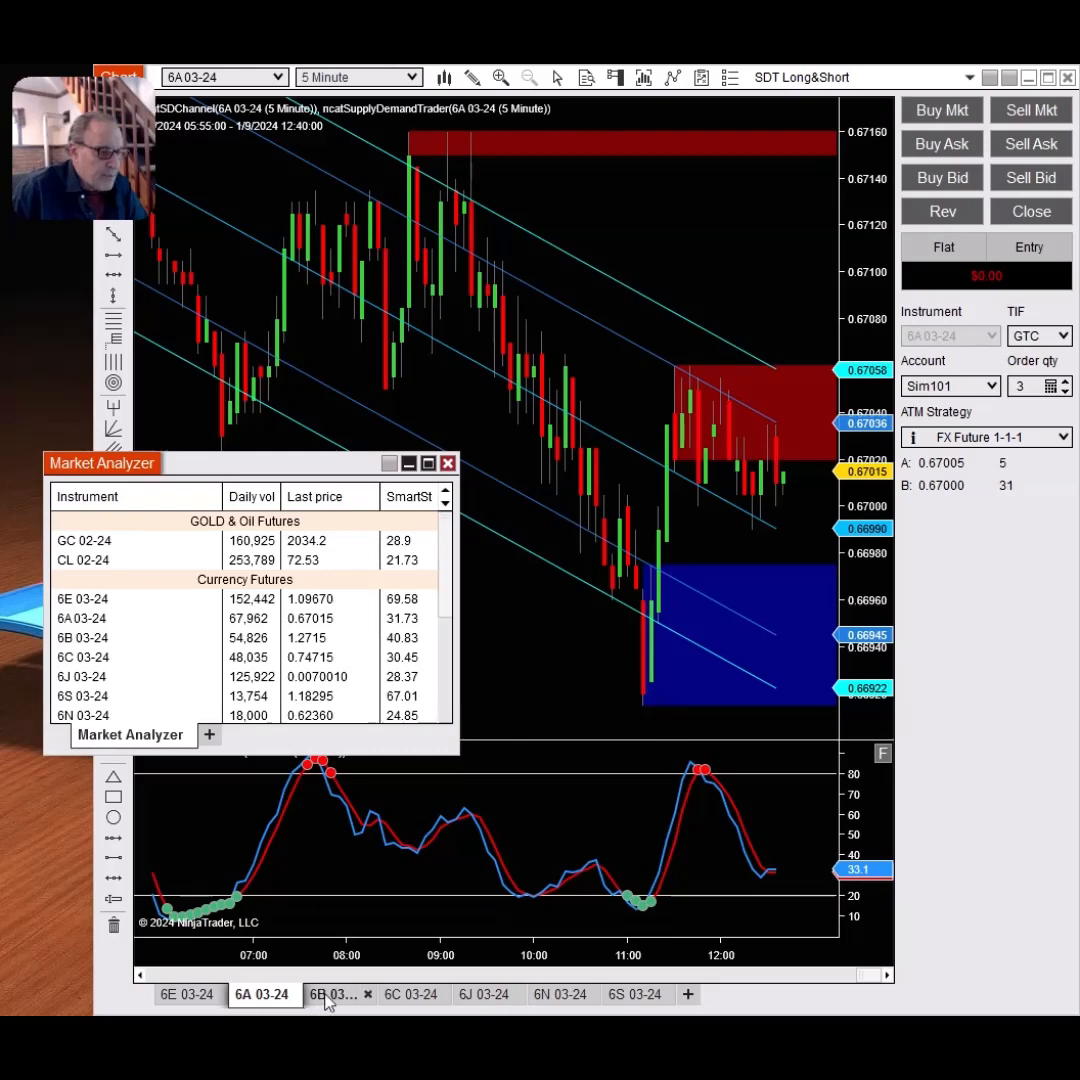
# - Switch the chart from 6B 03-24 to the 6C 03-24 five-minute chart
pyautogui.click(338, 992)
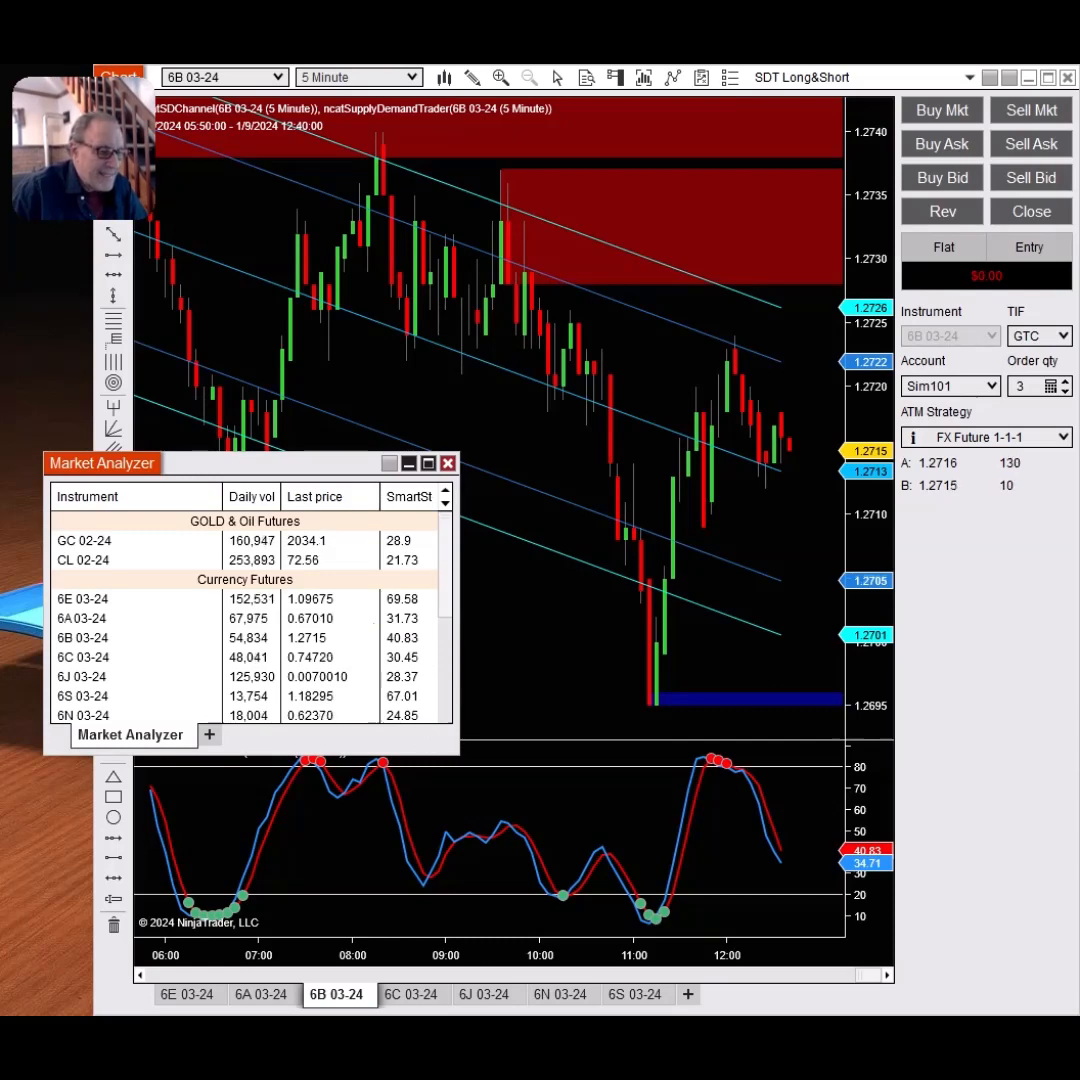
pyautogui.click(412, 994)
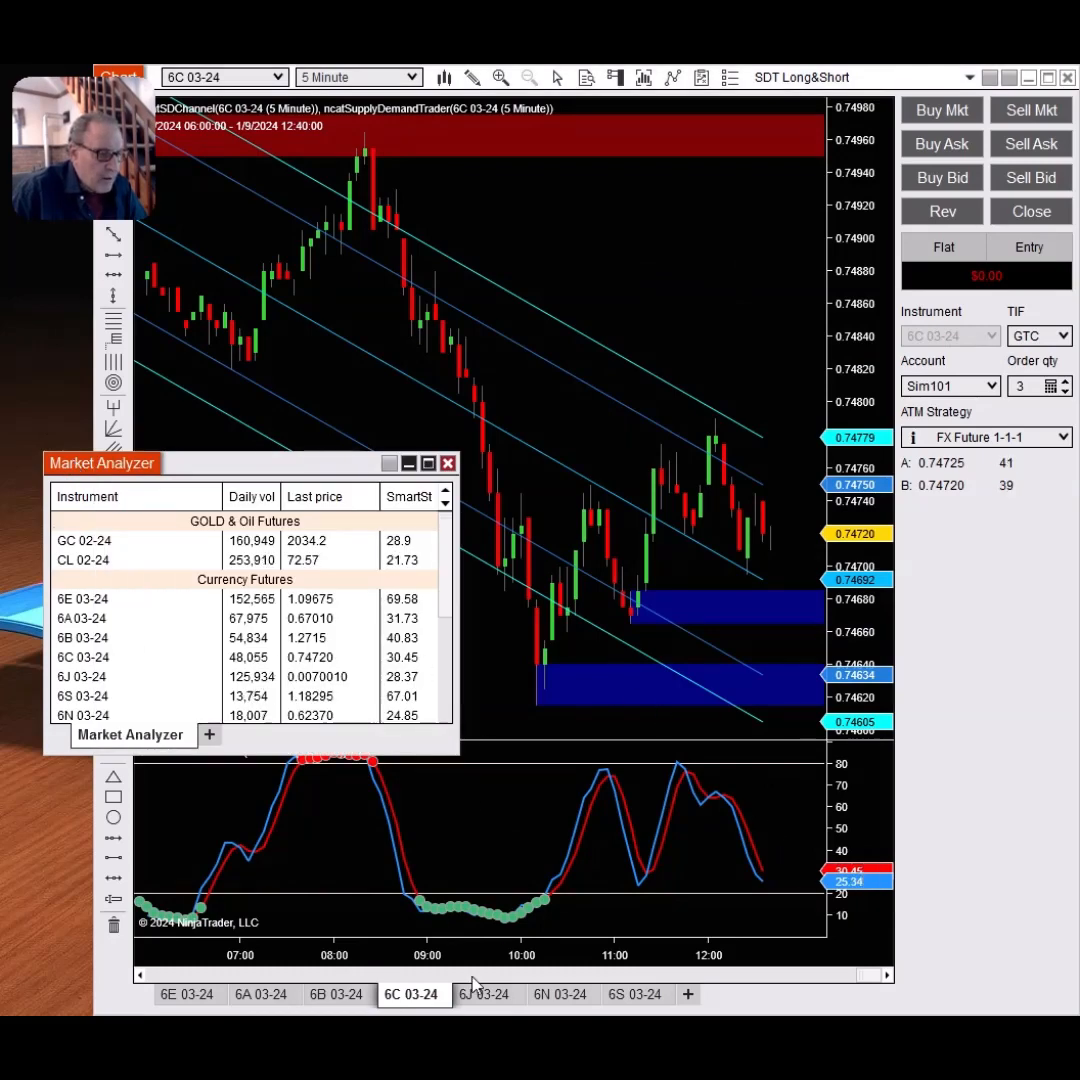
# - View the 6J and 6N 03-24 charts in turn, ending on the 6S 03-24 chart
pyautogui.click(488, 994)
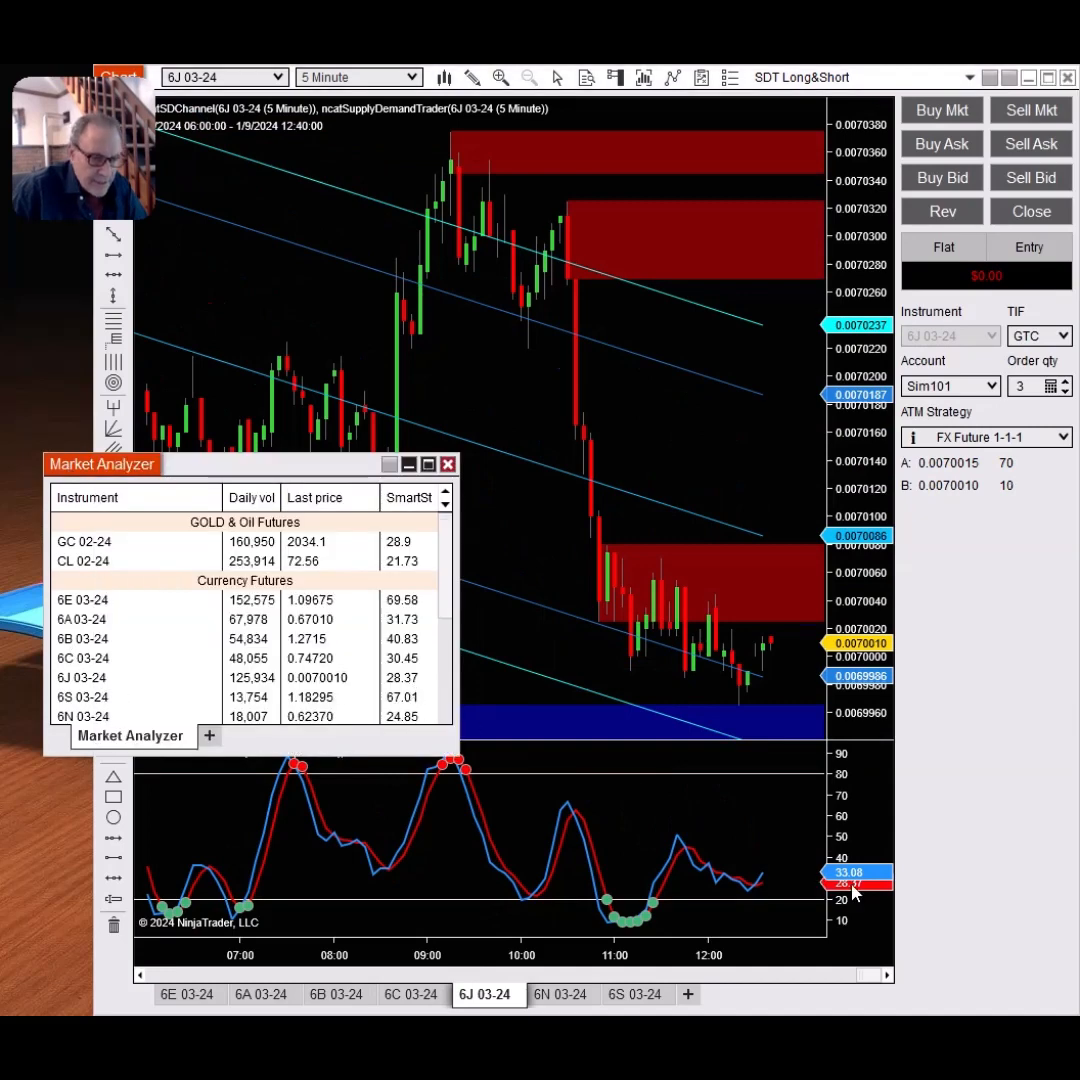
pyautogui.click(564, 994)
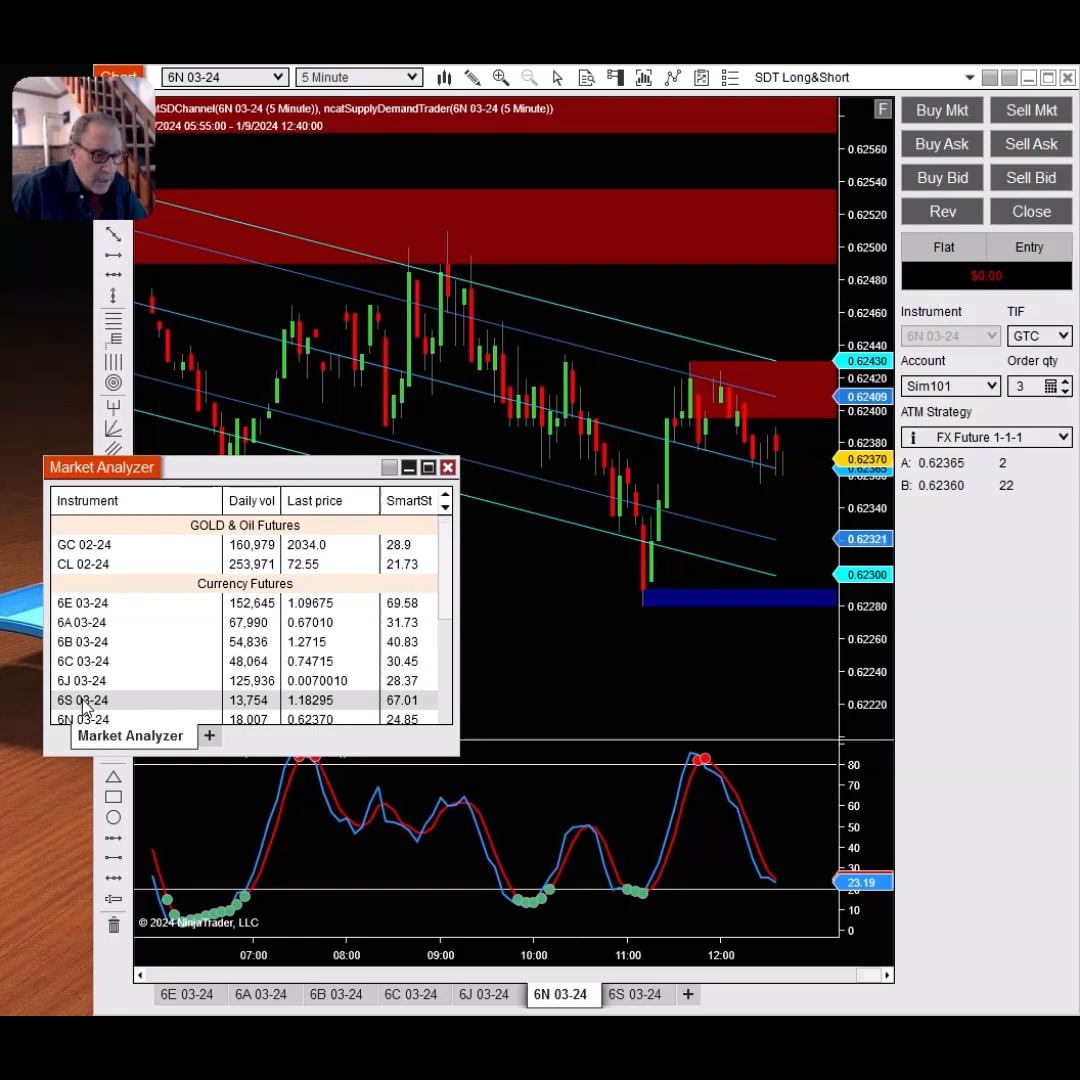
pyautogui.click(636, 994)
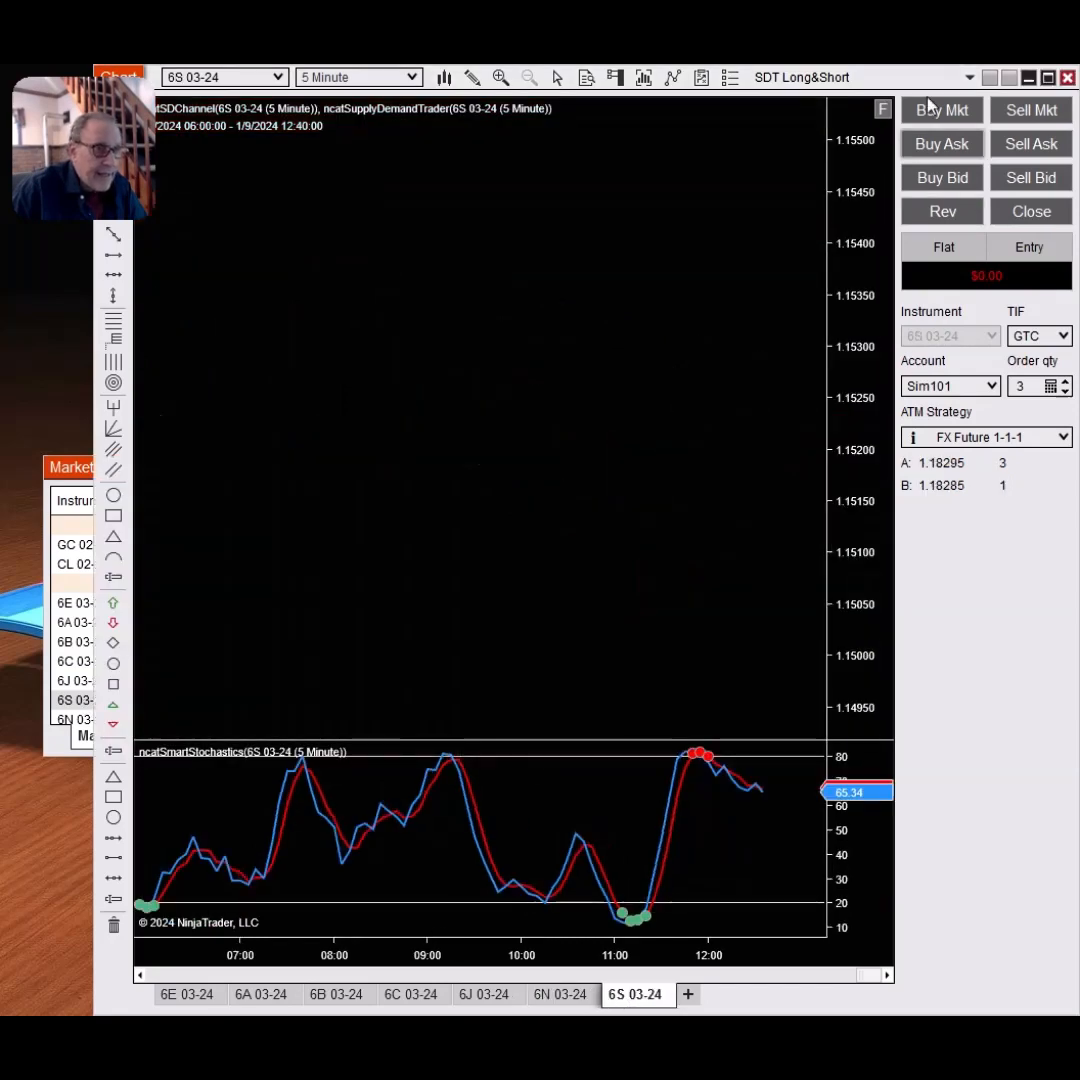